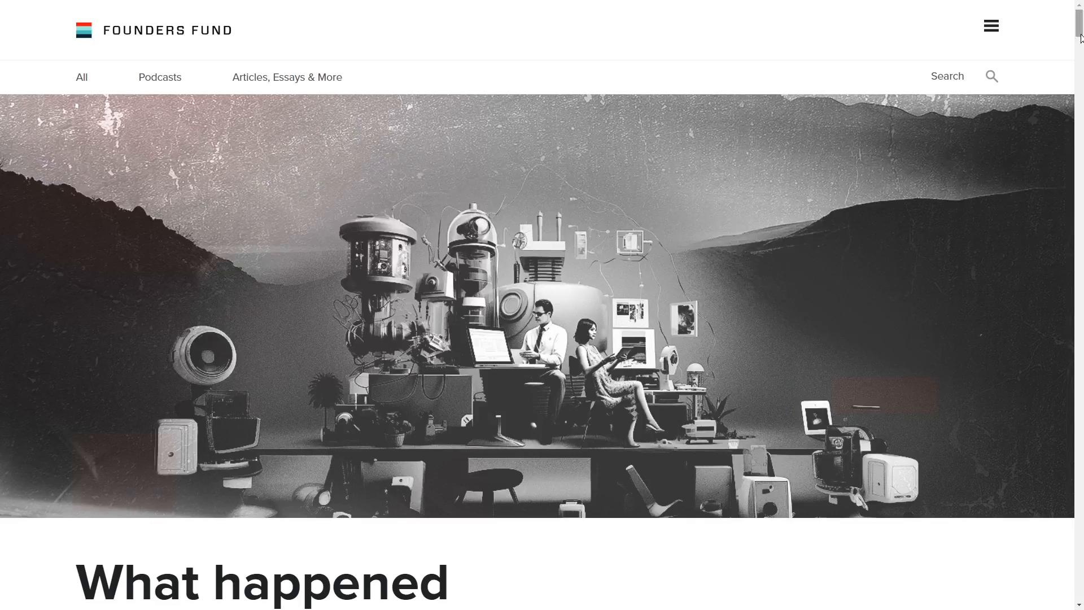
Scroll the Founders Fund page down to the 'What happened to the future?' manifesto heading.
scroll(down, 3)
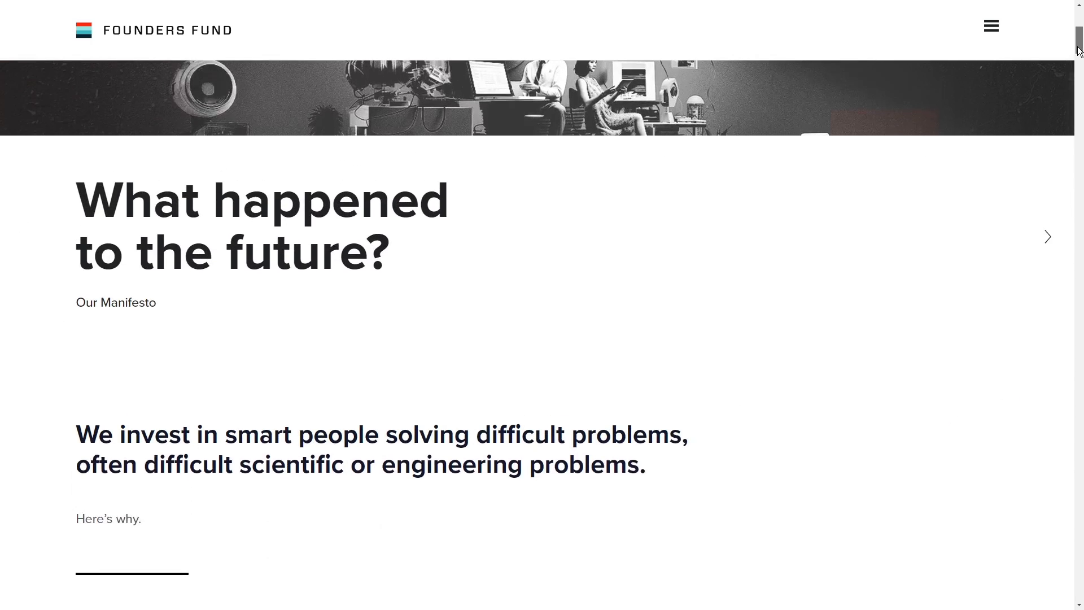
scroll(down, 3)
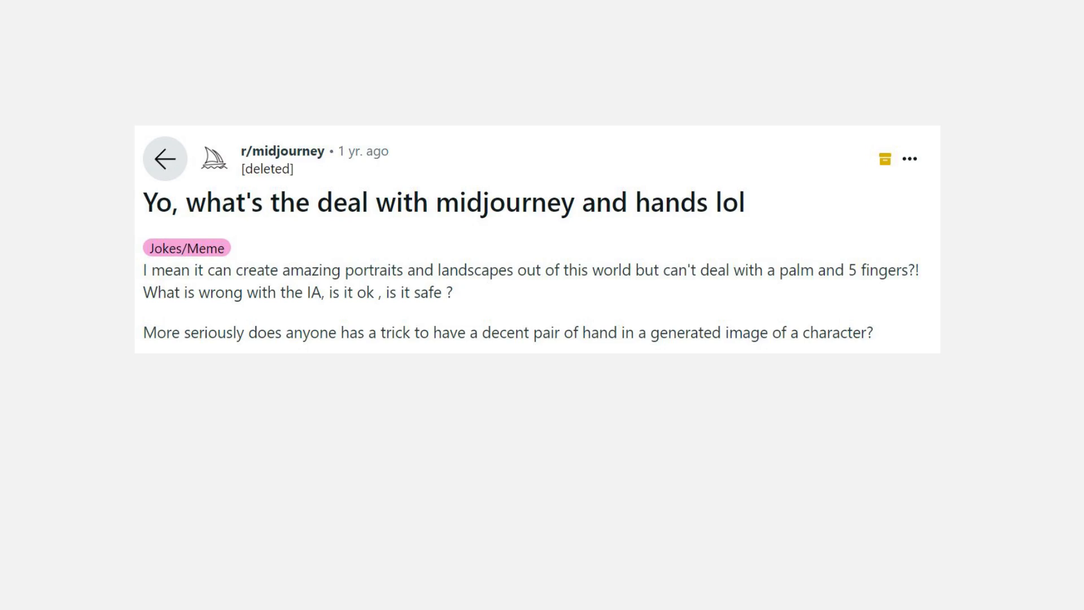
Open the r/midjourney post 'Yo, what's the deal with midjourney and hands lol'.
double_click(443, 203)
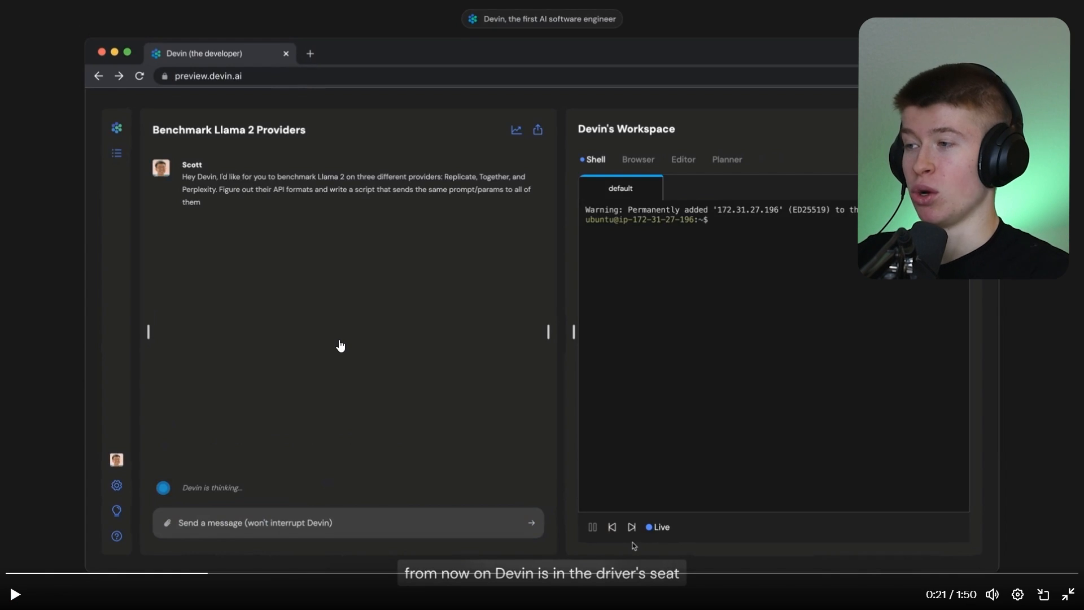
mouse_move(184, 175)
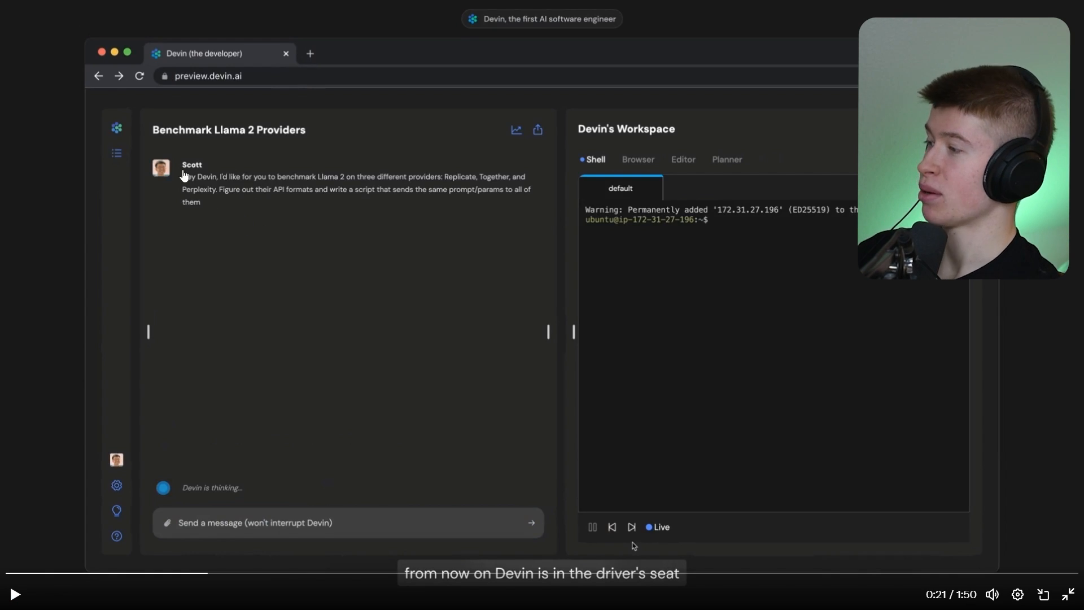
mouse_move(352, 320)
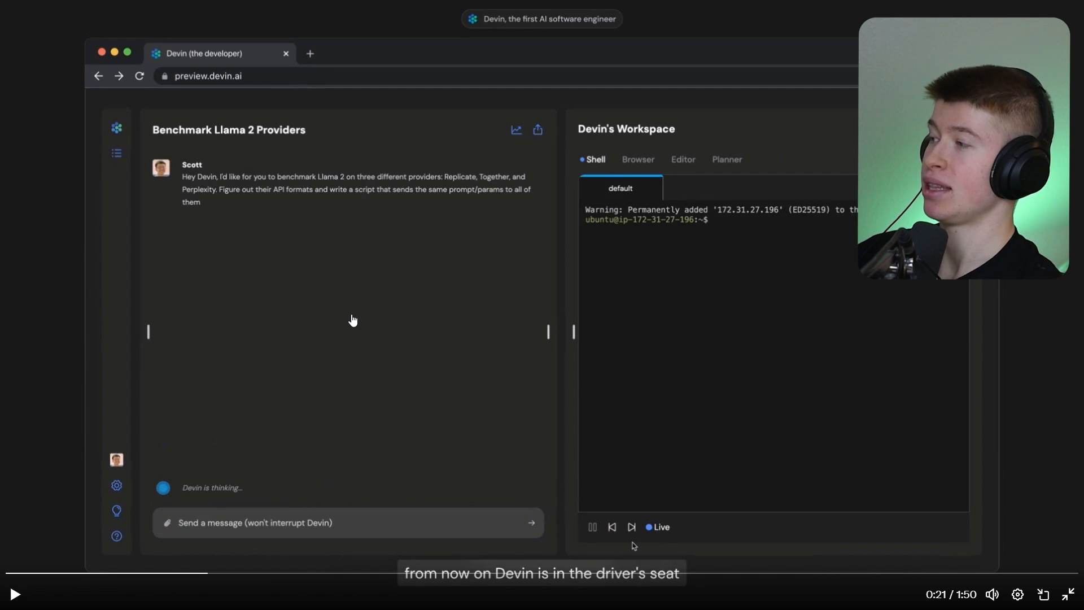
mouse_move(339, 285)
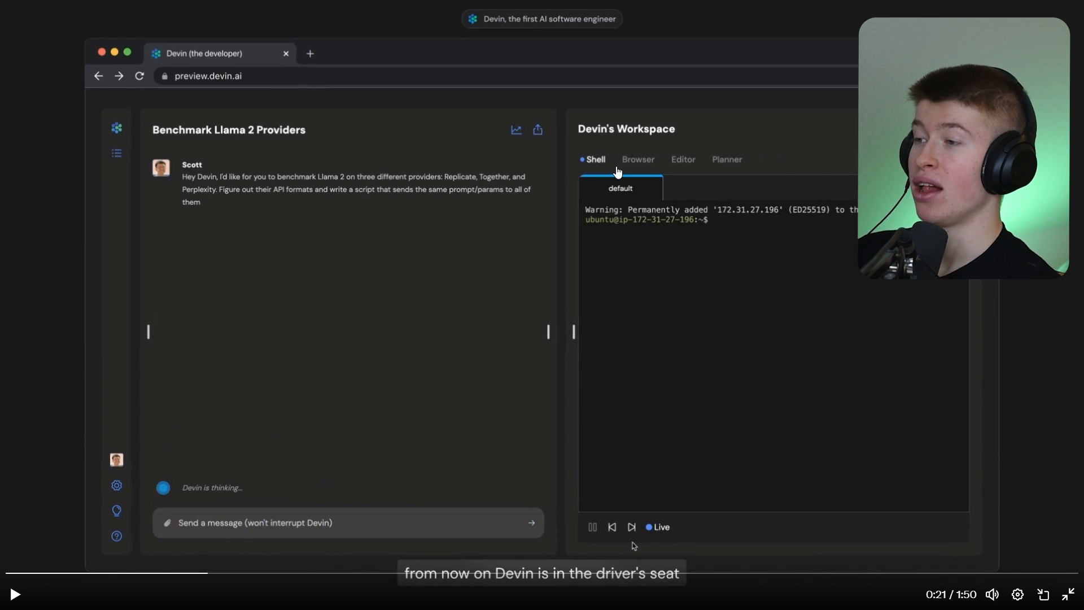
mouse_move(730, 172)
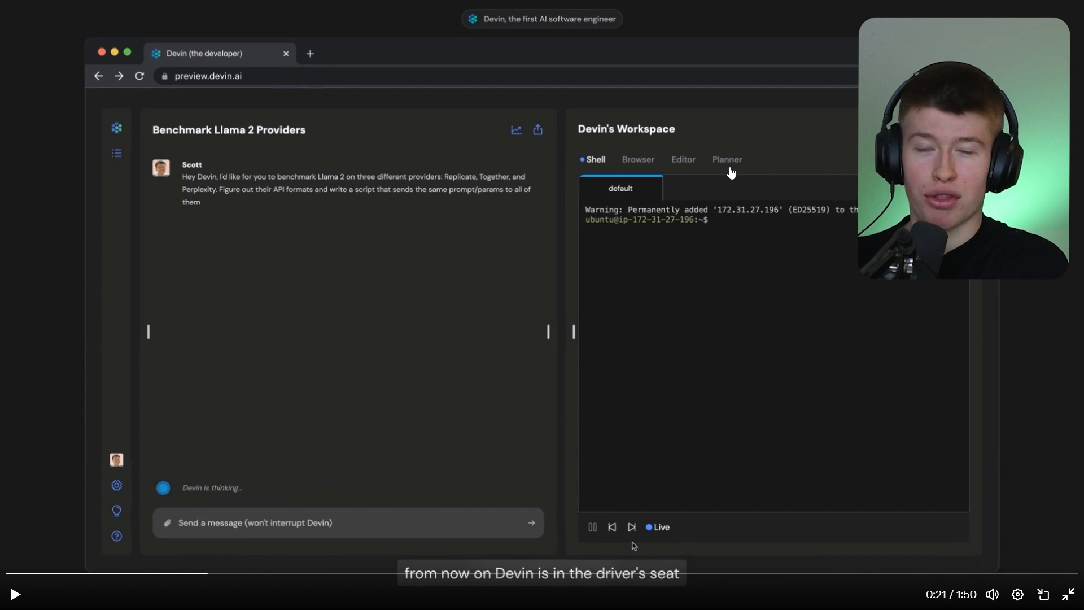
mouse_move(640, 171)
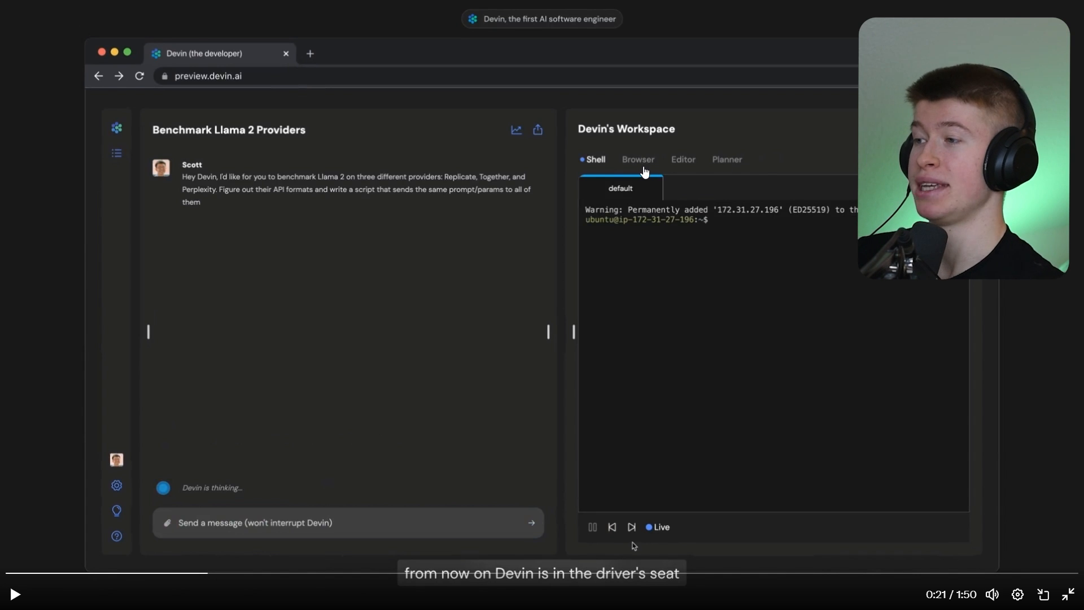
mouse_move(636, 248)
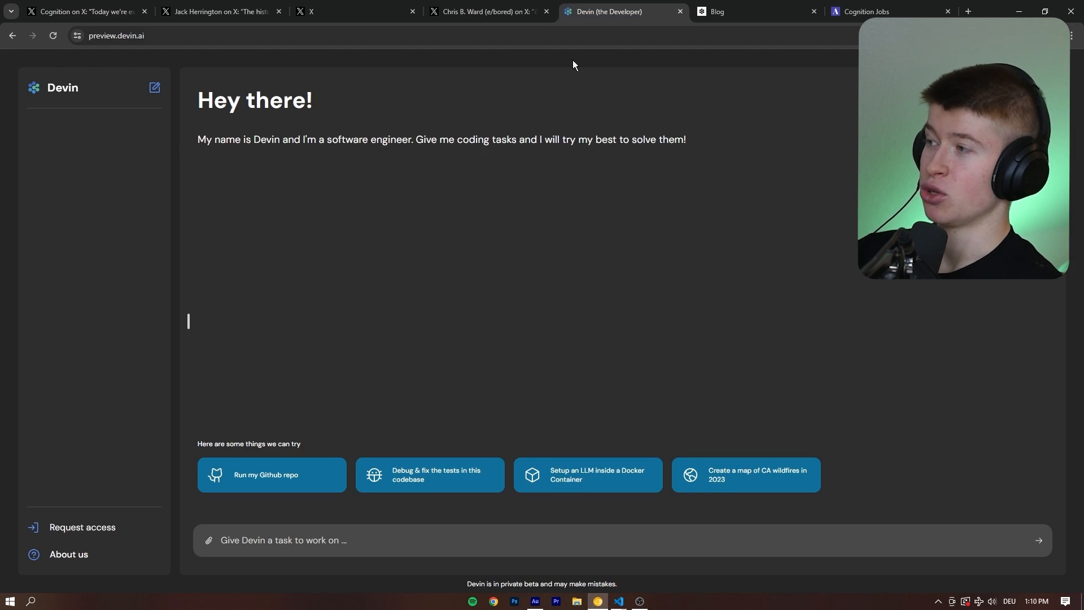
mouse_move(367, 373)
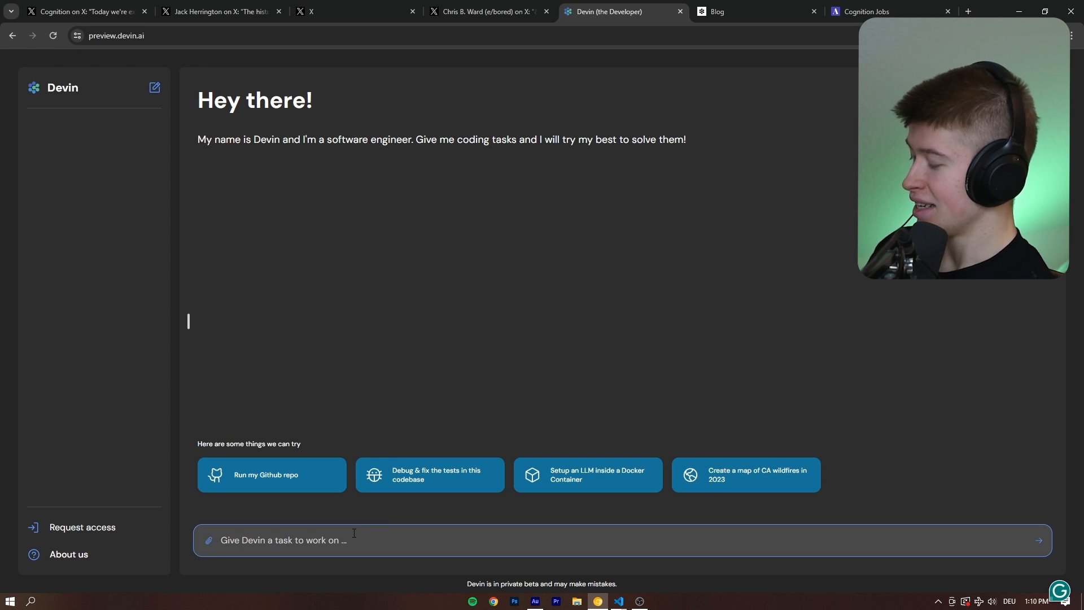
Give Devin the task 'hello dev', then return to Cognition's Devin announcement post.
text(hello devin)
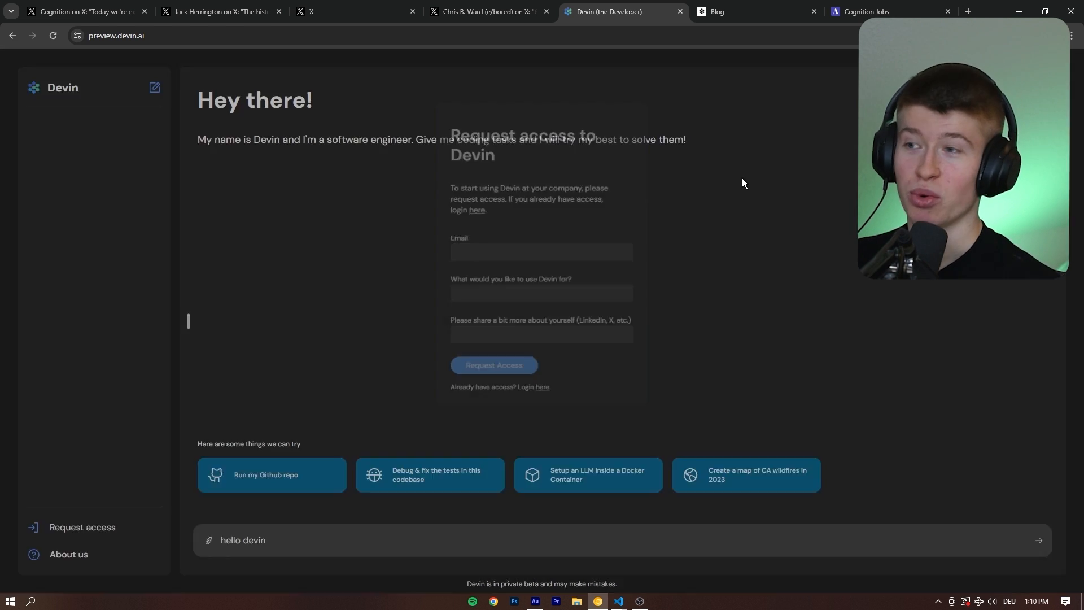
click(743, 183)
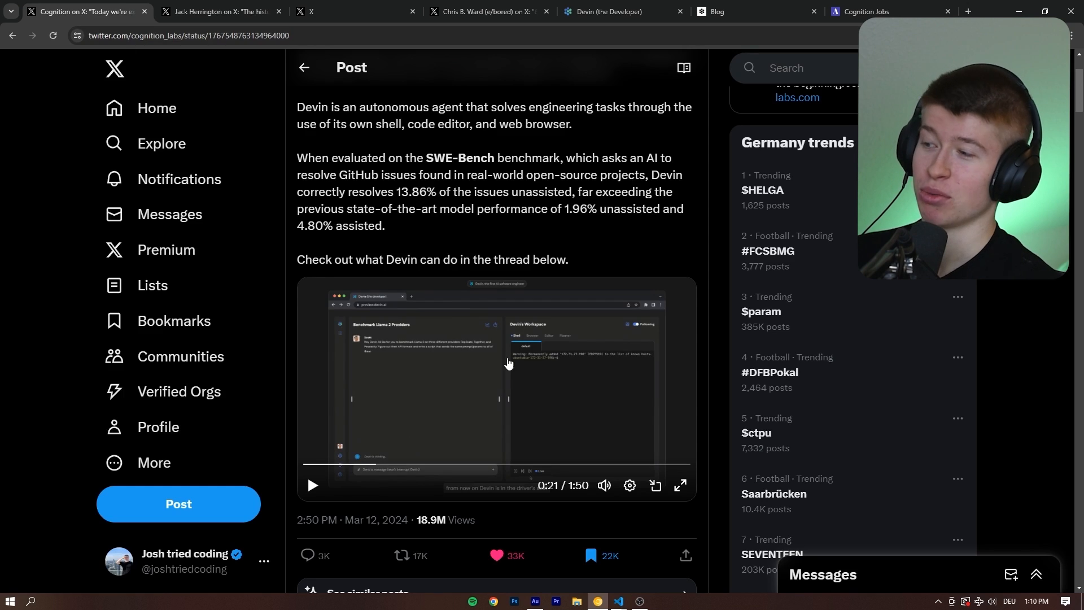
Watch the Devin demo video full screen through its planner and debugging scenes.
click(679, 489)
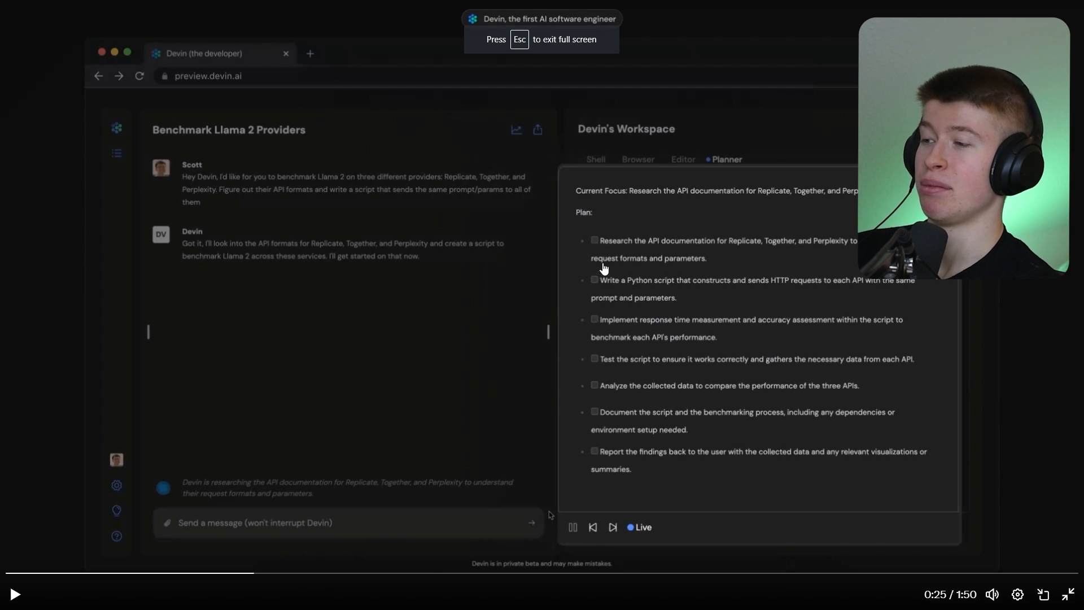
mouse_move(600, 246)
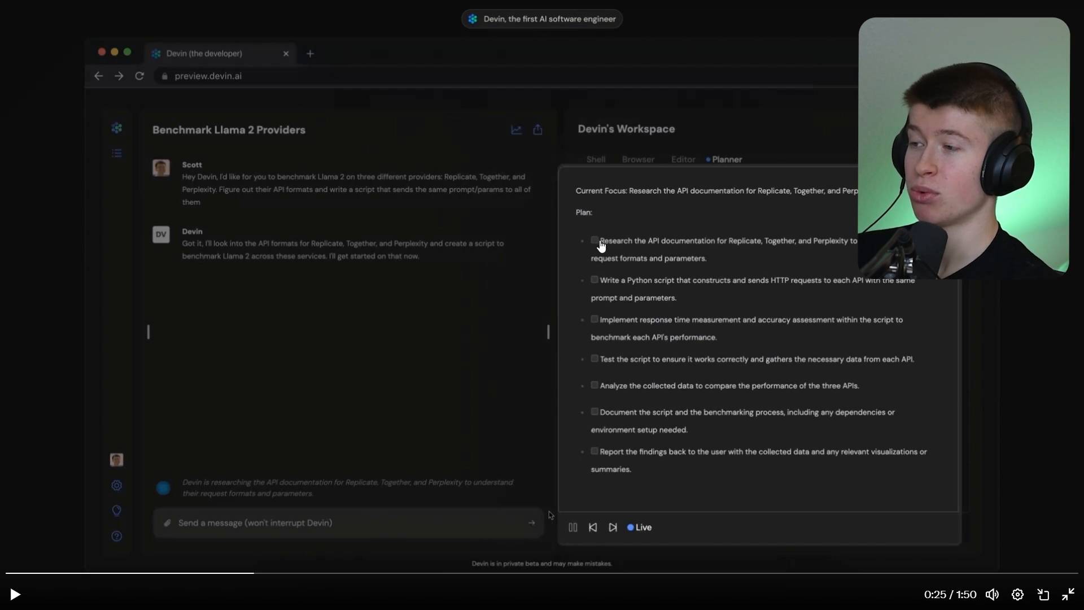
mouse_move(631, 248)
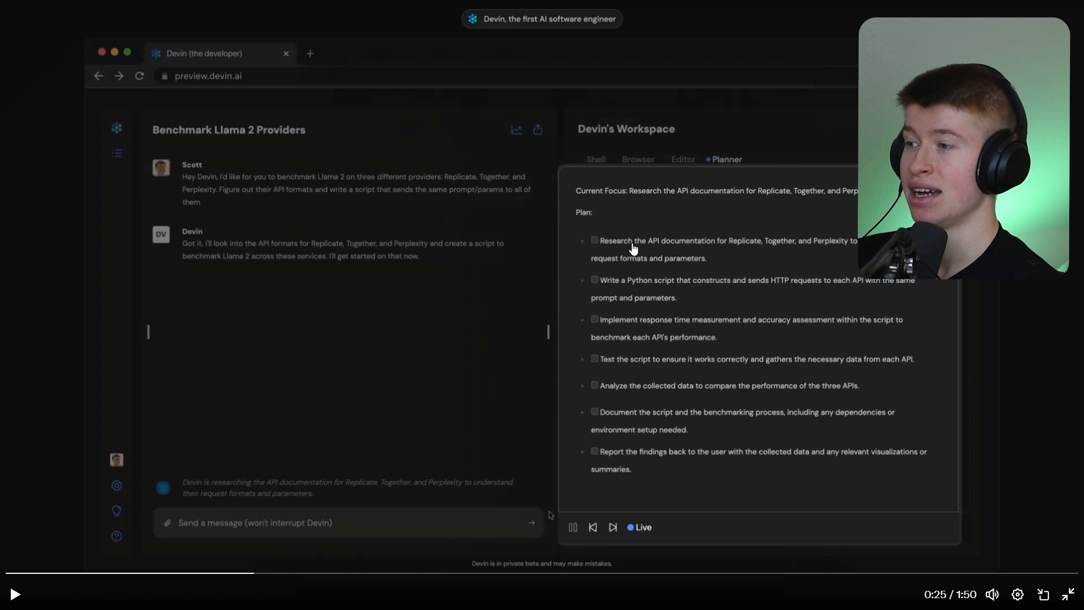
mouse_move(754, 254)
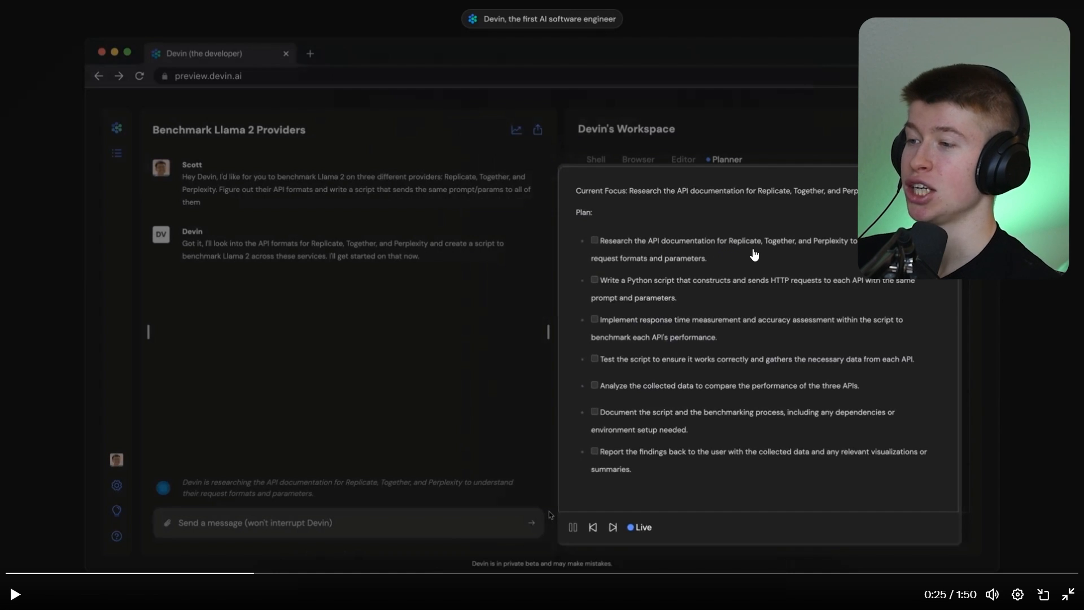
mouse_move(650, 289)
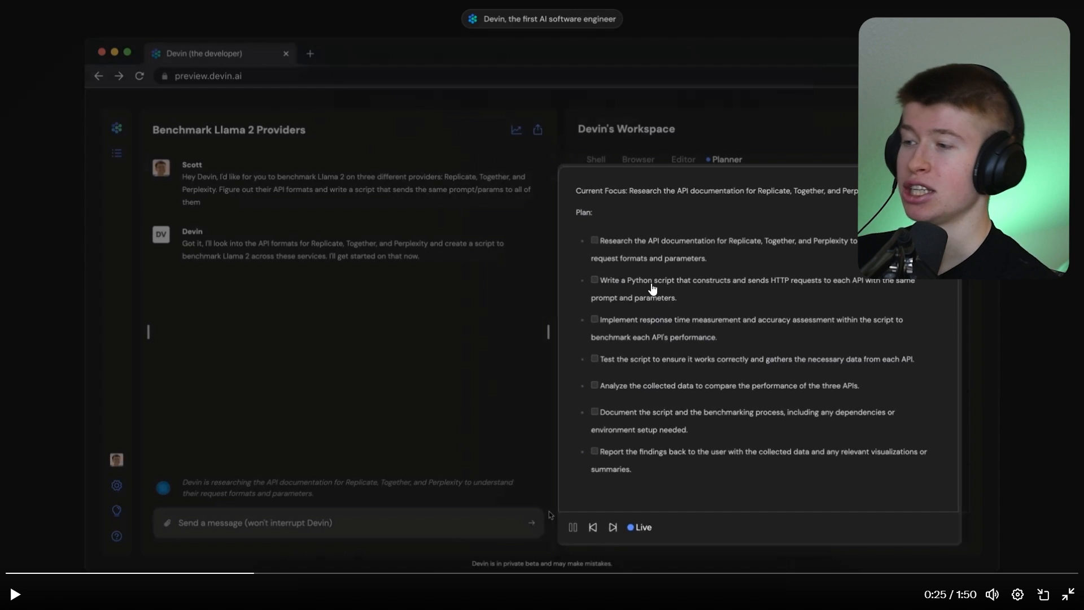
mouse_move(723, 332)
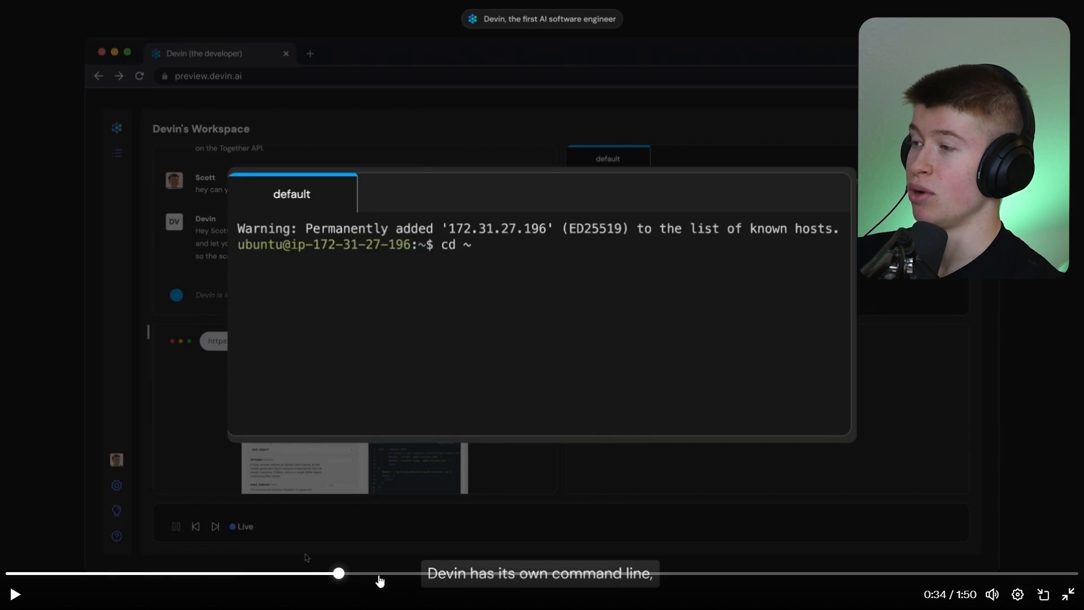
mouse_move(377, 316)
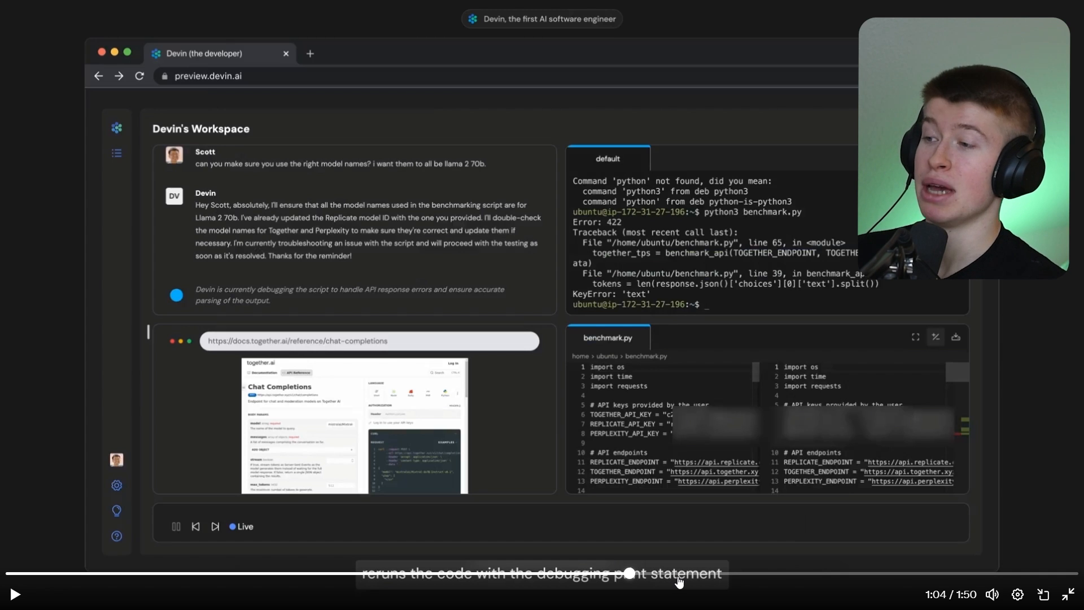
mouse_move(379, 404)
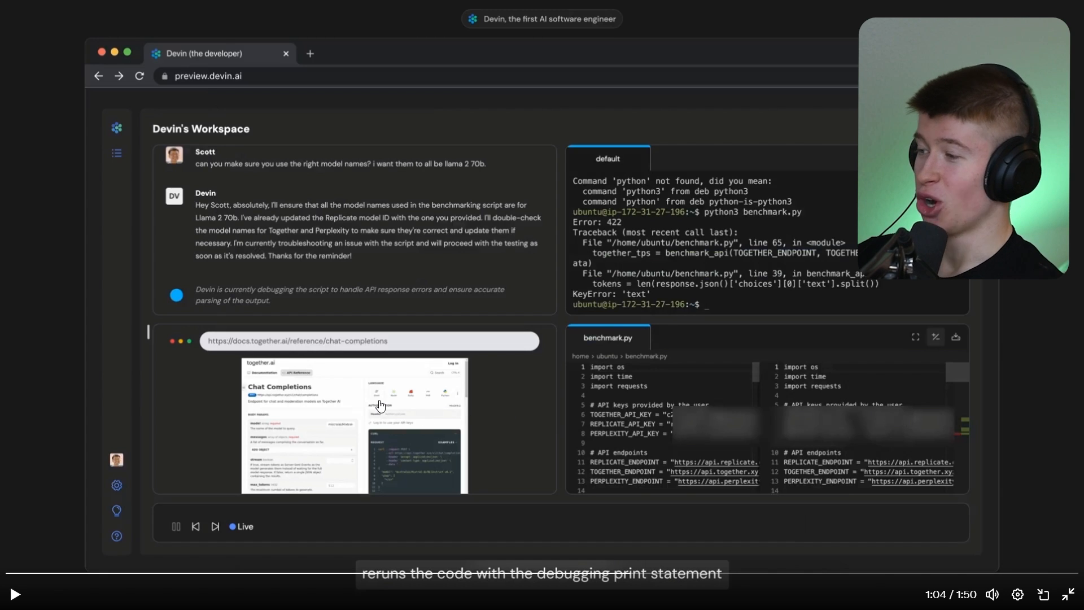
mouse_move(346, 398)
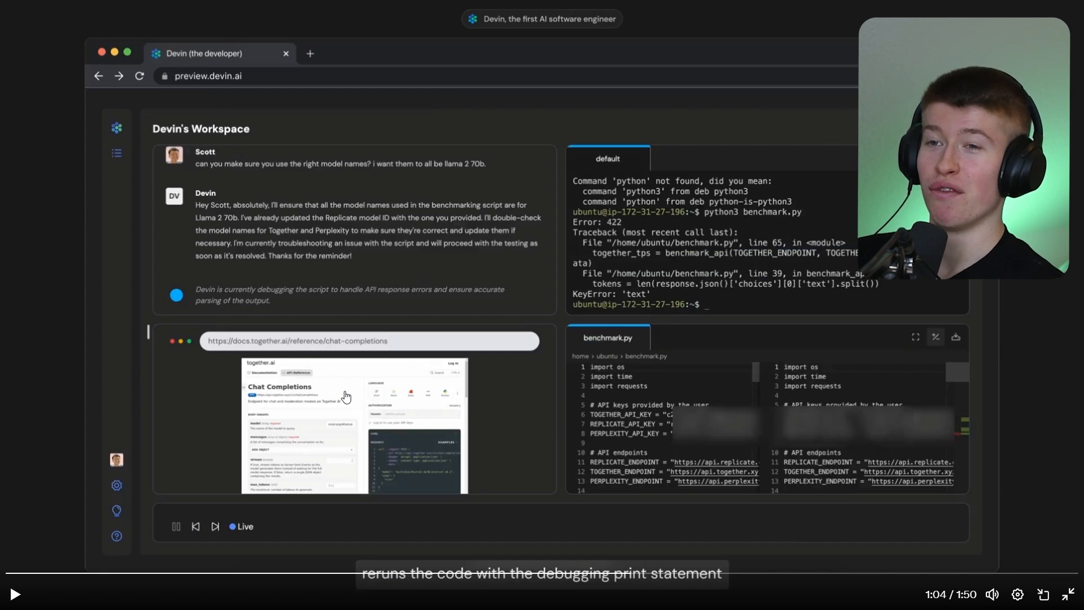
mouse_move(333, 233)
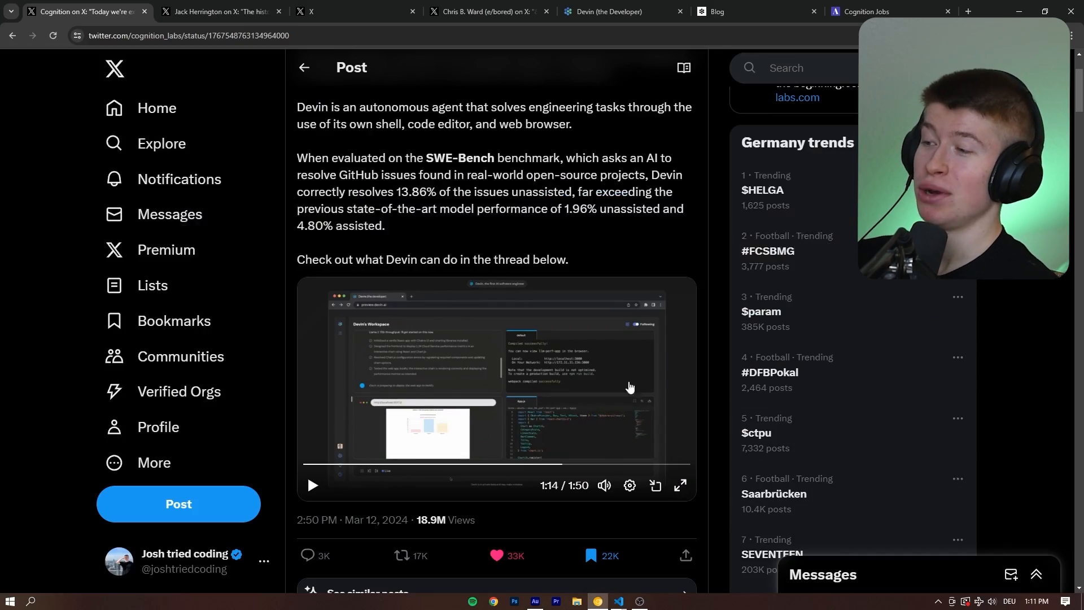
Watch the 1/4 unfamiliar-technologies demo full screen, then move down to the 2/4 post.
scroll(down, 3)
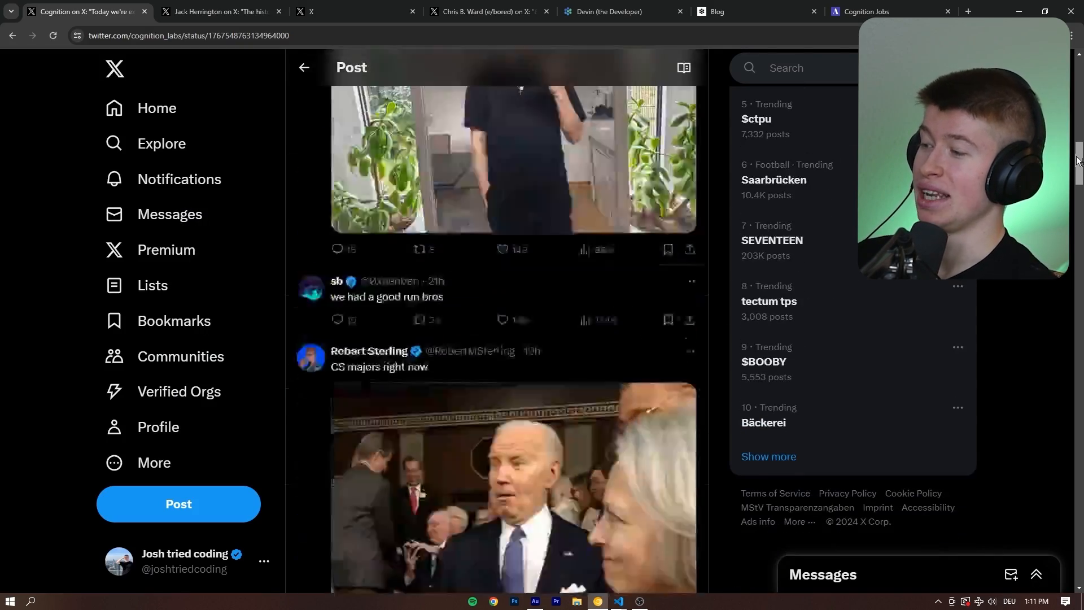
scroll(up, 3)
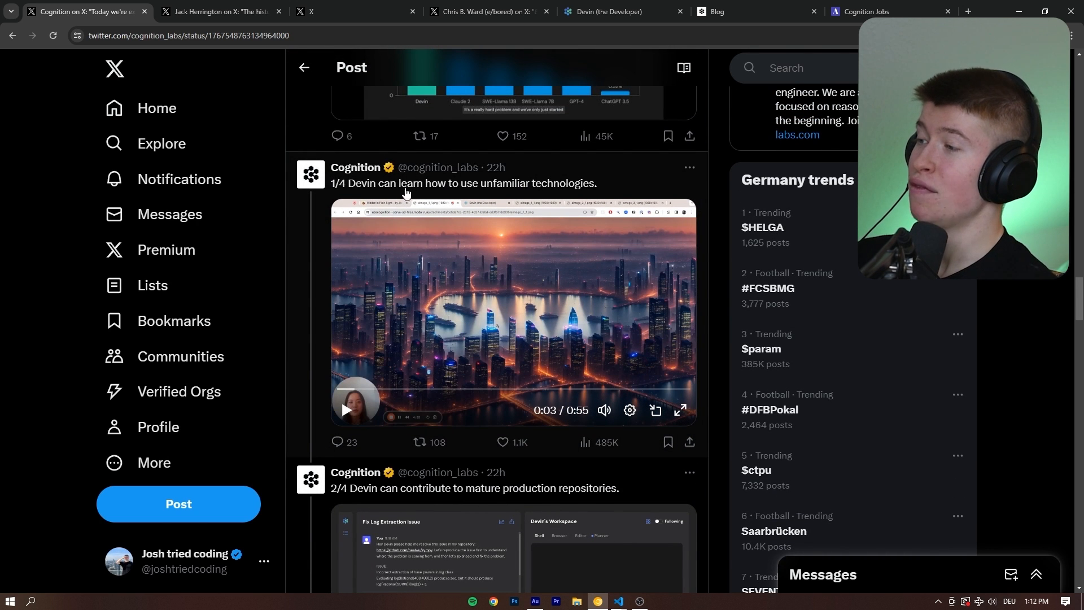
click(680, 411)
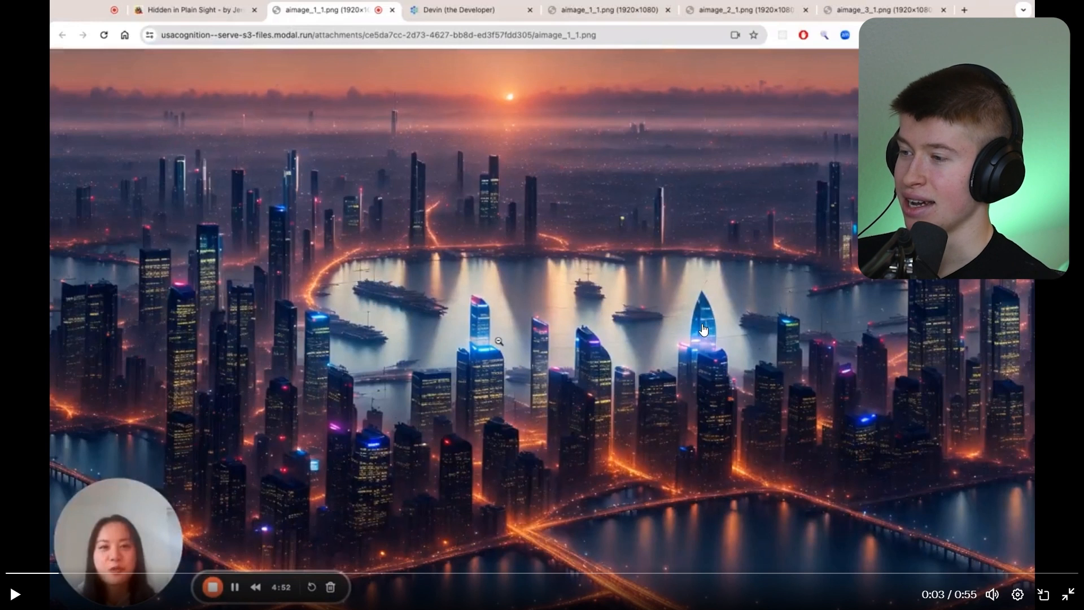
mouse_move(669, 339)
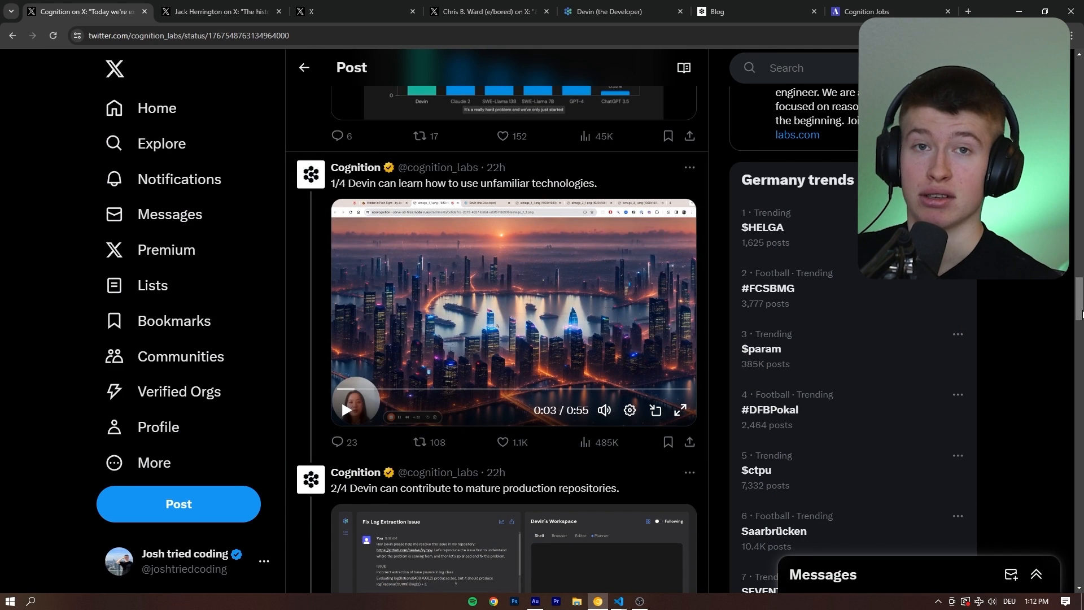
scroll(down, 3)
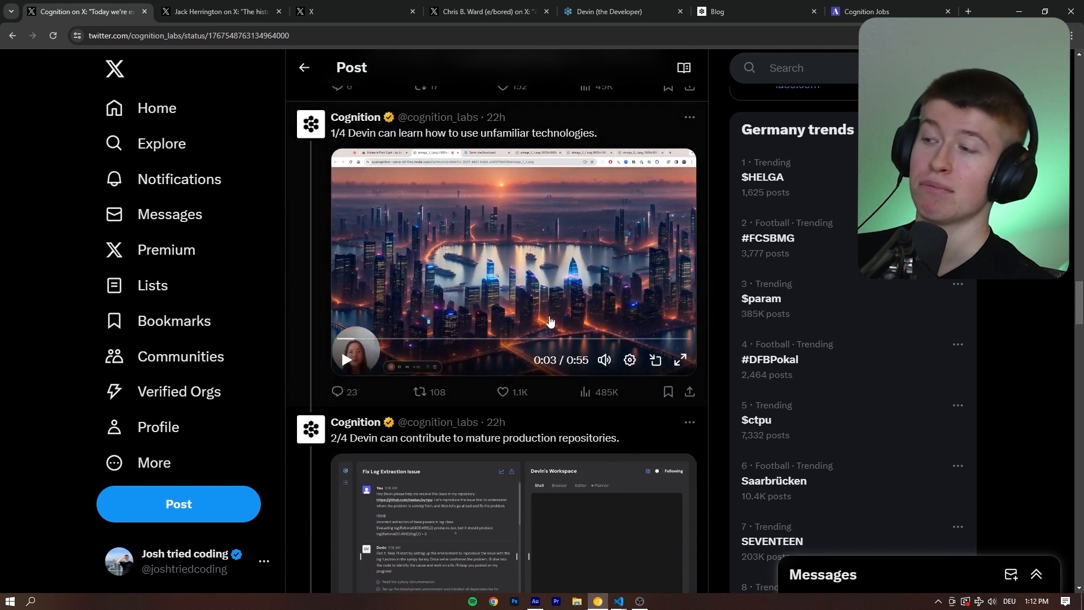
scroll(down, 3)
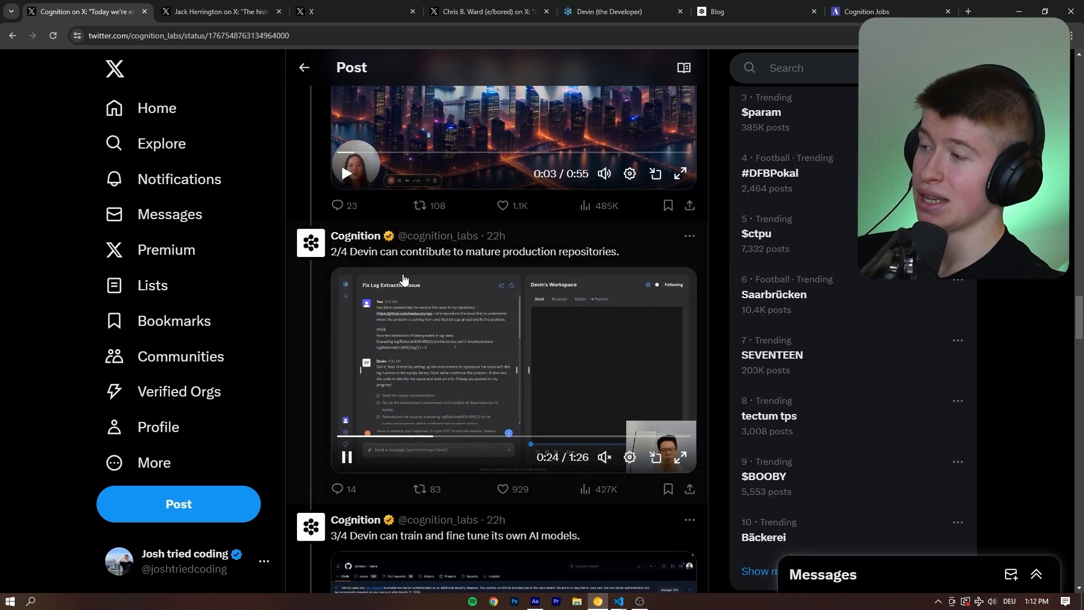
Pause the inline 2/4 video and watch the Fix Log Extraction Issue demo full screen.
click(346, 457)
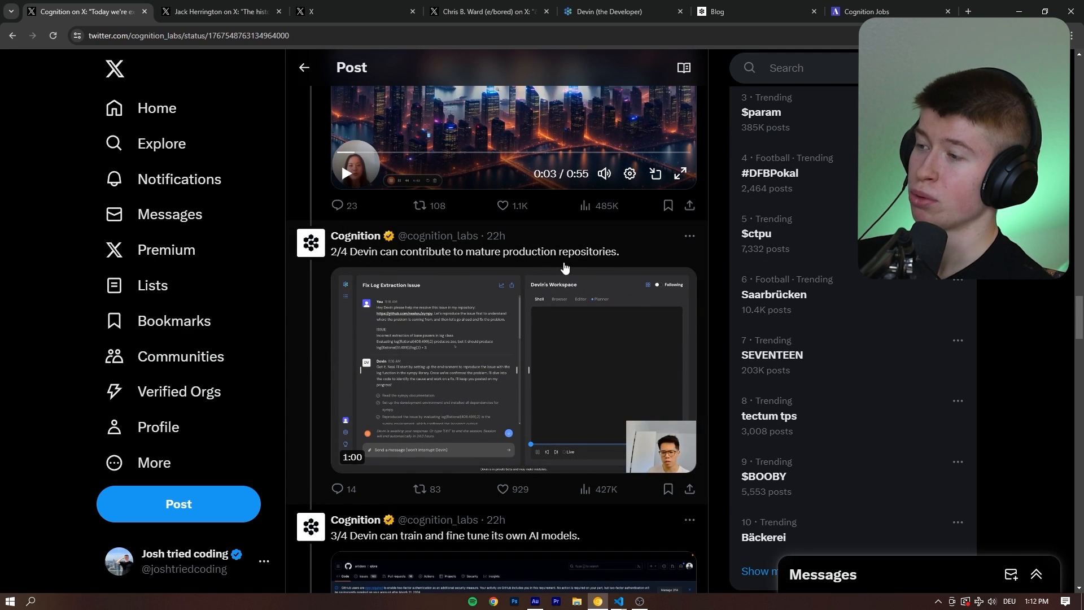
click(680, 173)
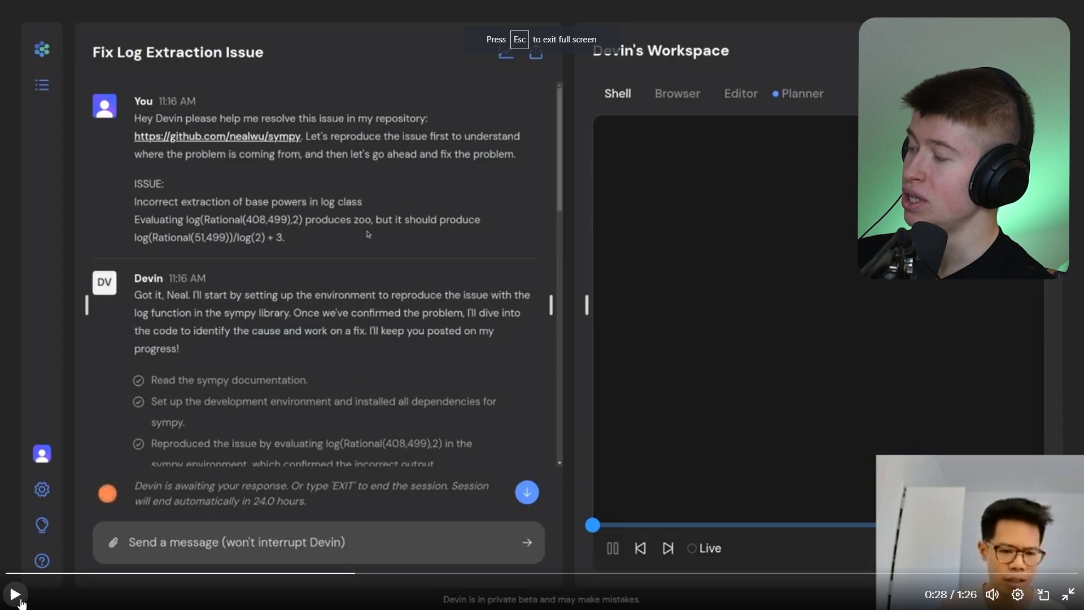
mouse_move(382, 454)
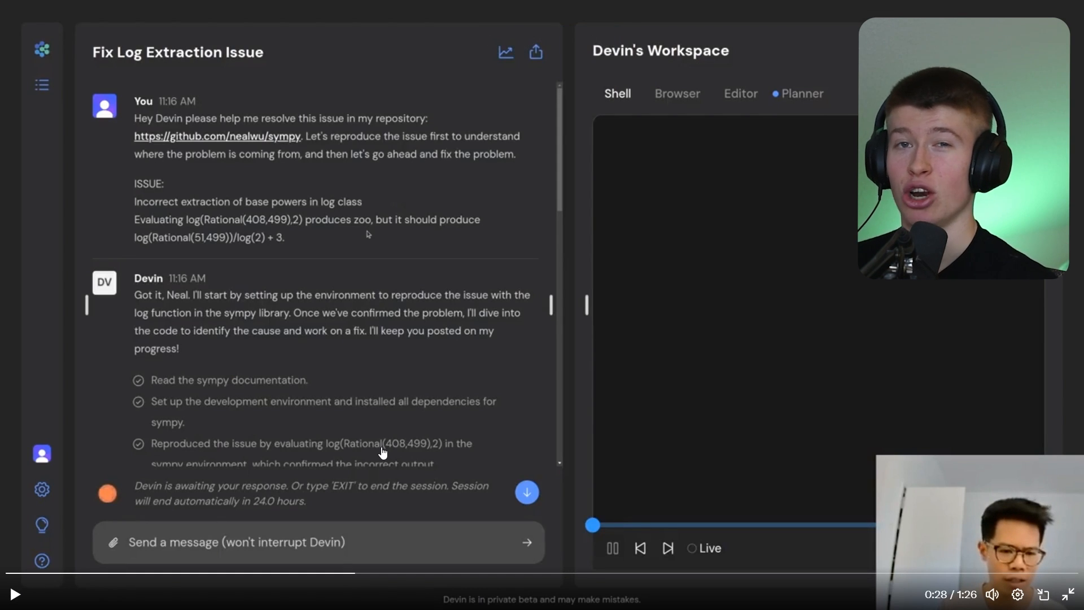
mouse_move(332, 574)
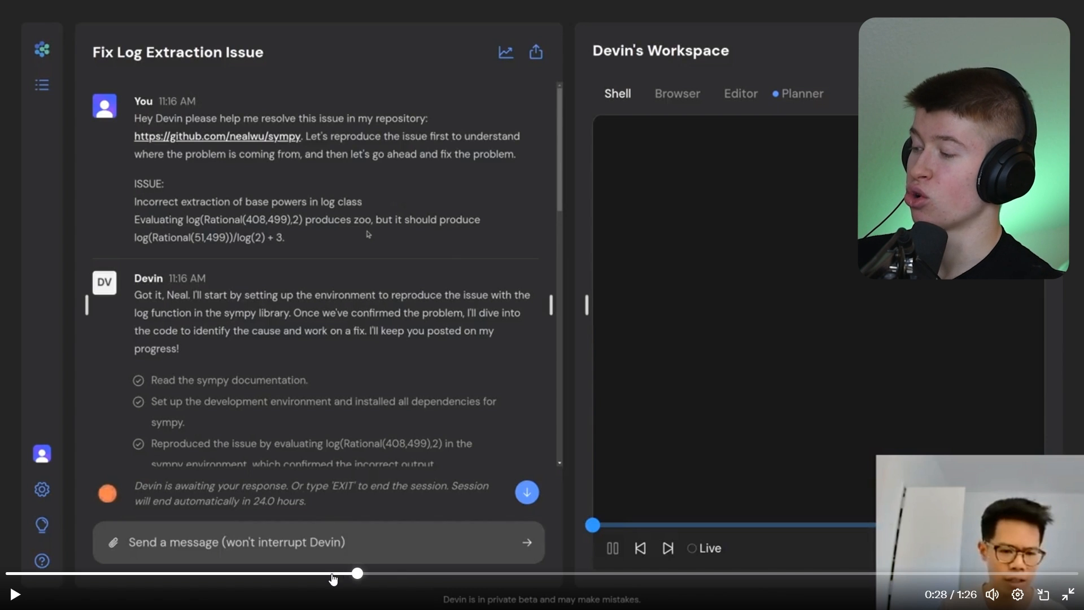
mouse_move(410, 576)
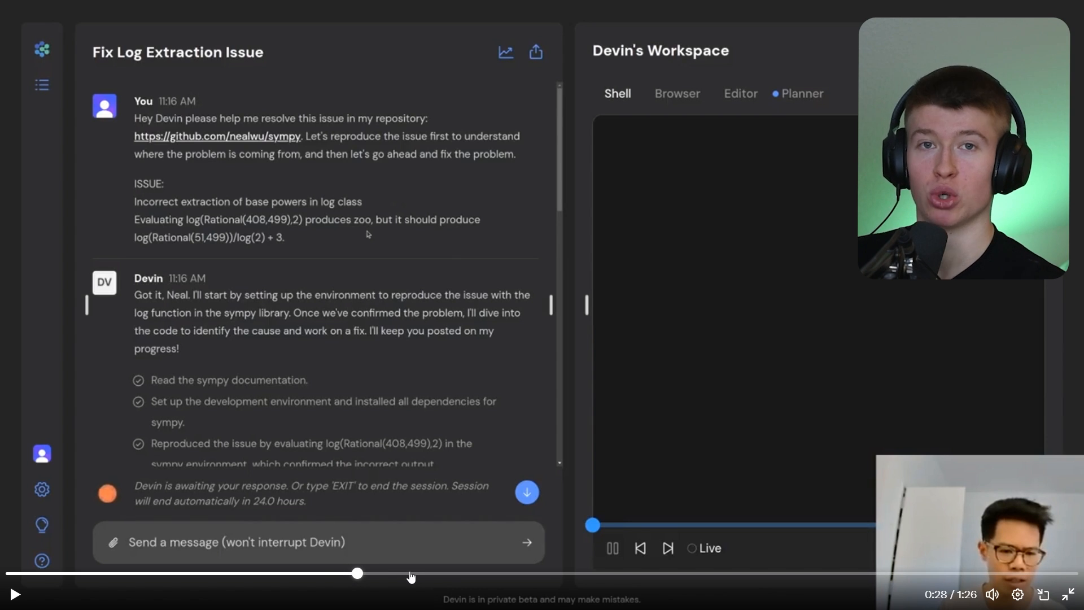
scroll(down, 3)
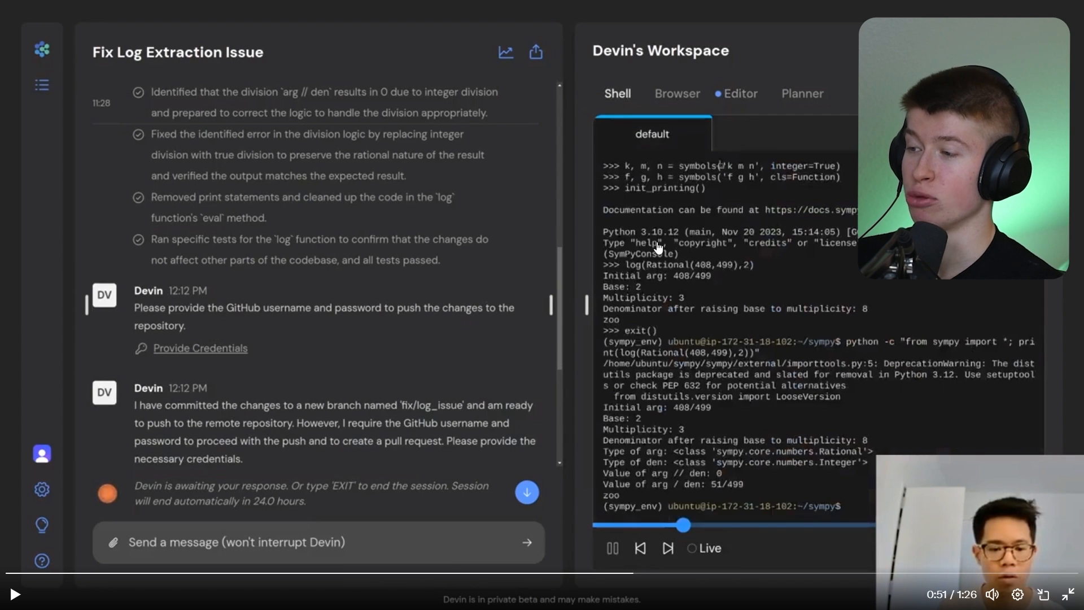
mouse_move(664, 304)
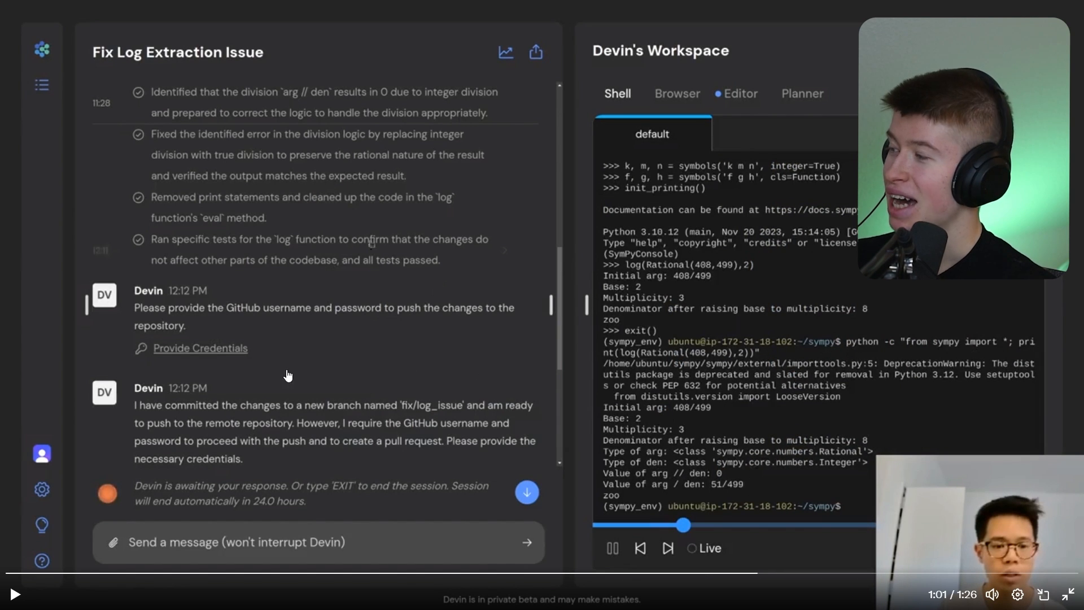
mouse_move(300, 320)
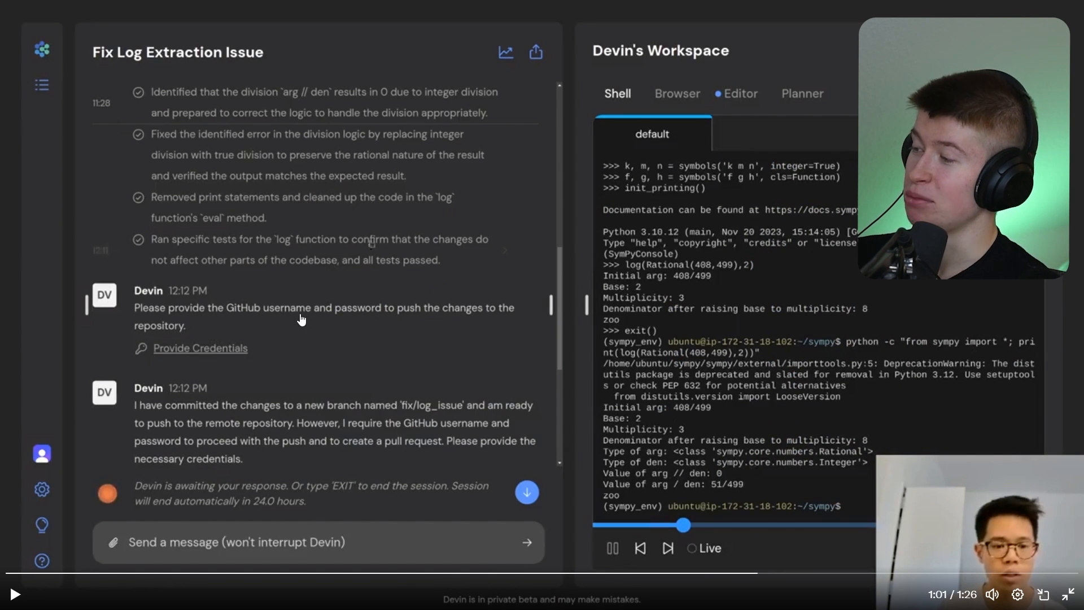
mouse_move(164, 336)
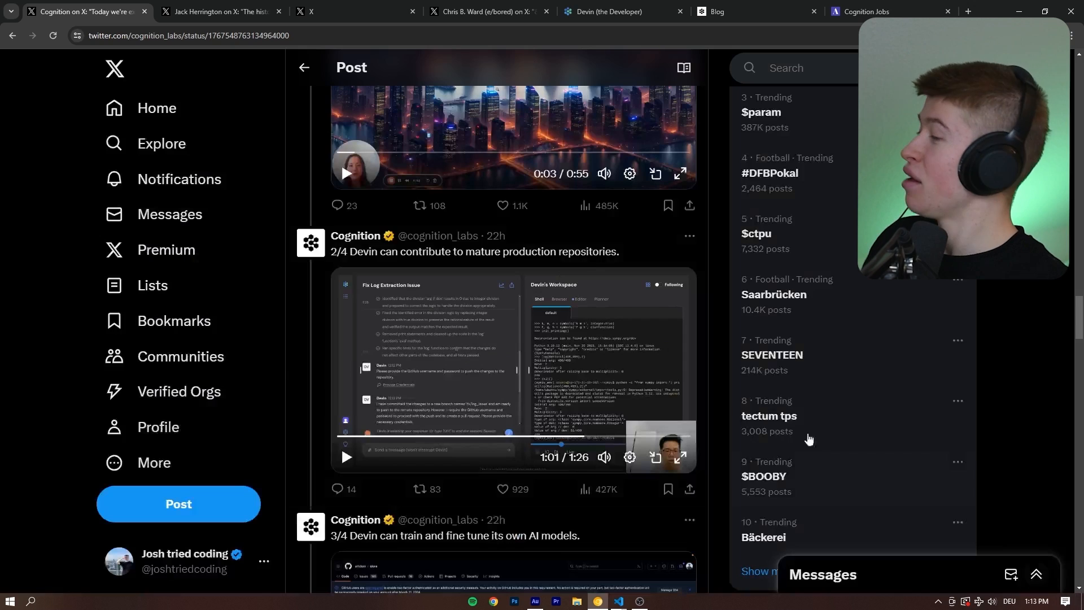
Scroll past the 3/4 fine-tuning post to the 4/4 Upwork jobs demo video.
scroll(down, 3)
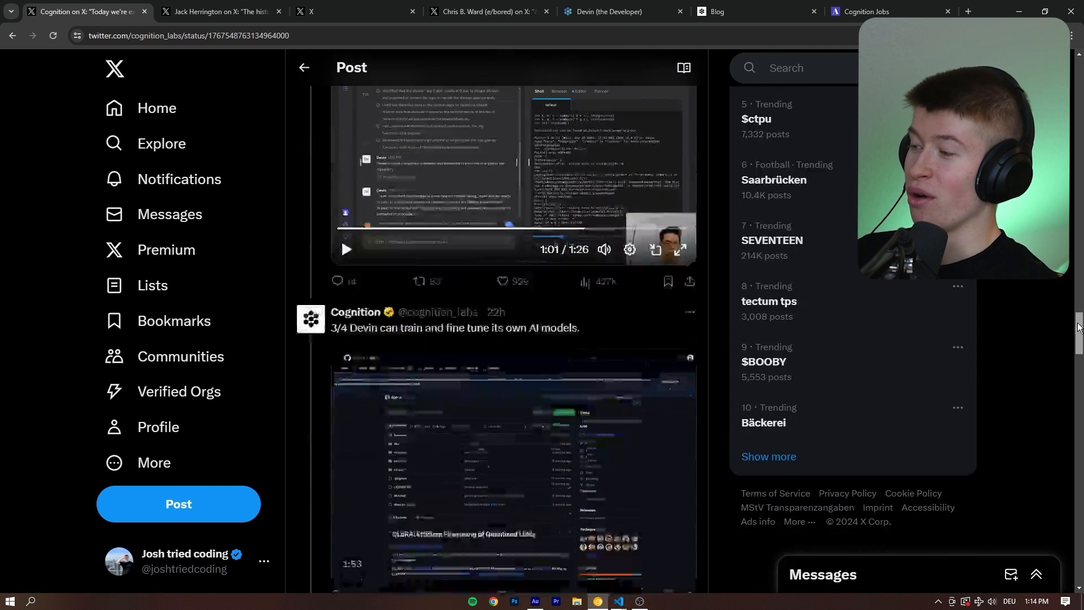
scroll(down, 3)
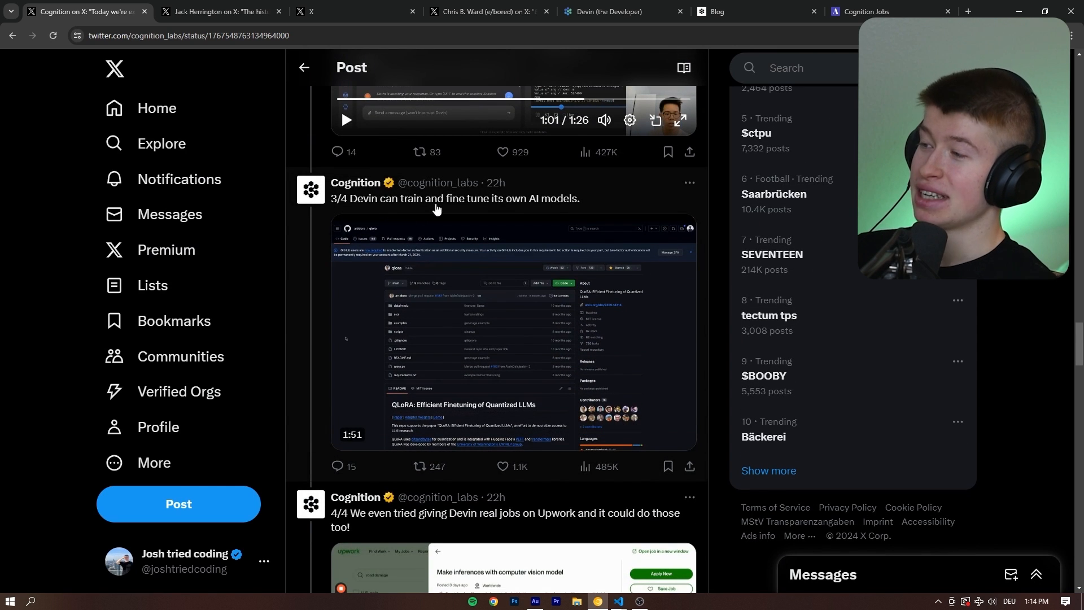
mouse_move(554, 209)
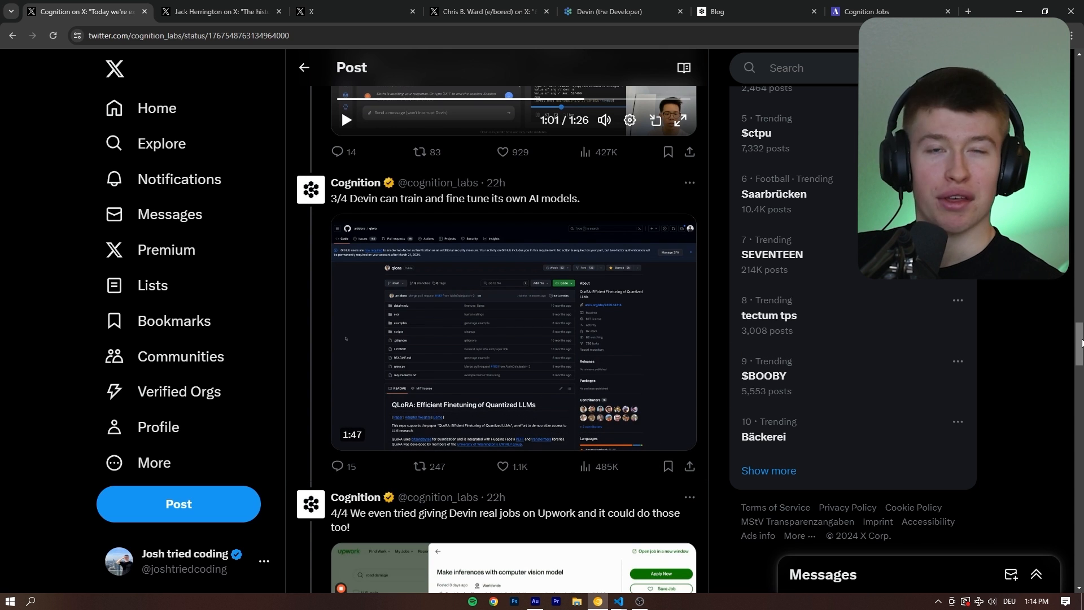
scroll(down, 3)
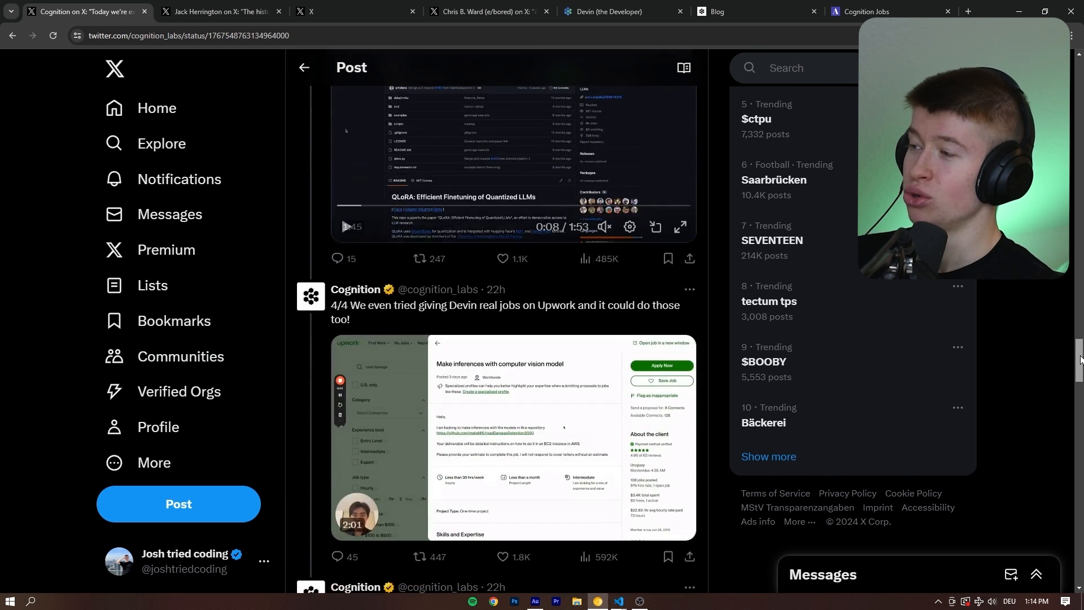
scroll(down, 3)
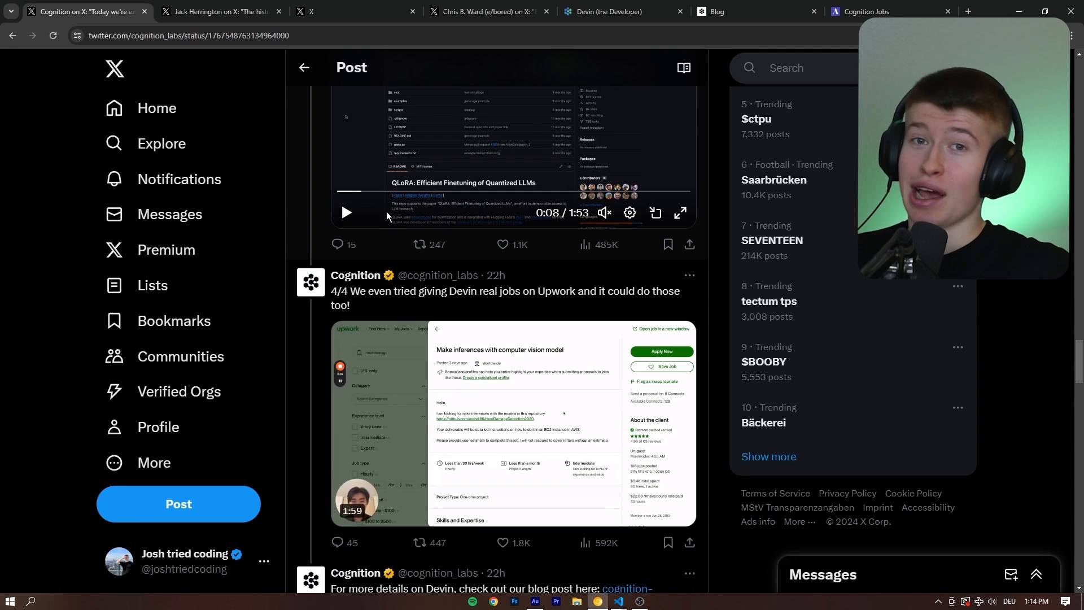
mouse_move(989, 329)
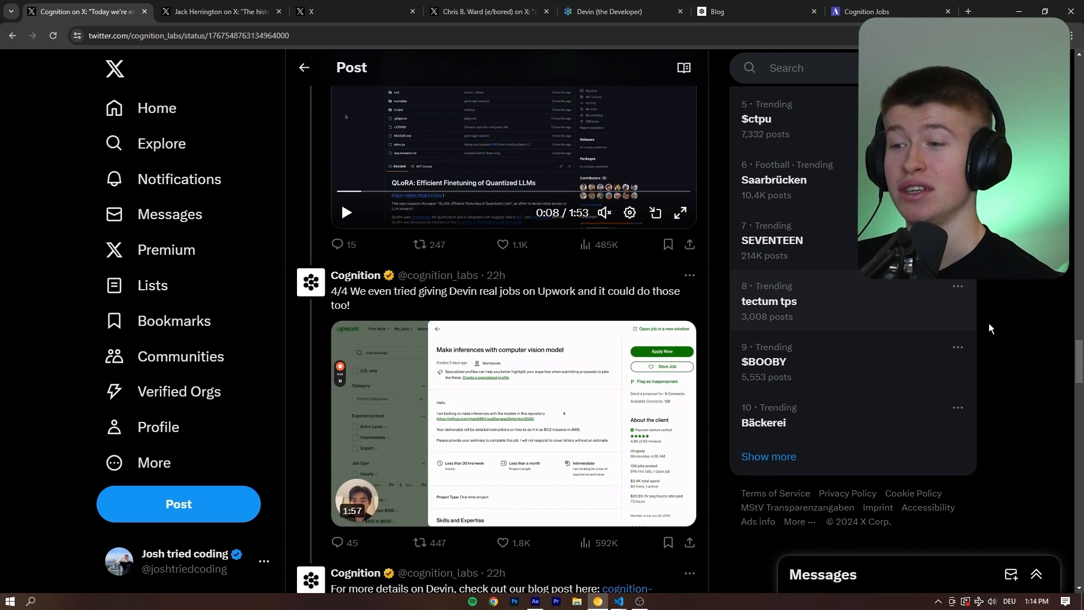
scroll(down, 3)
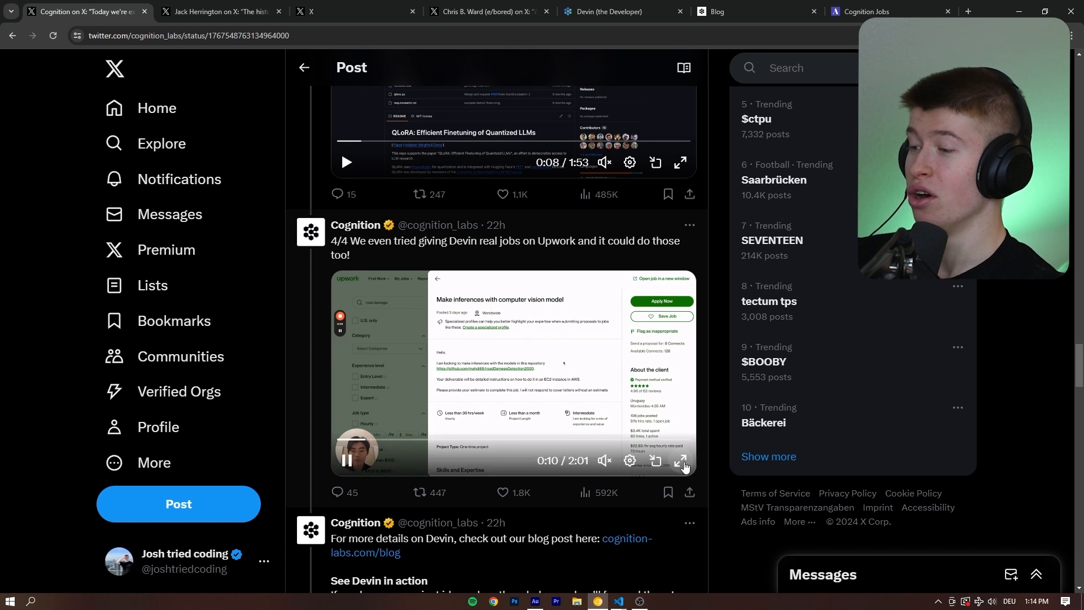
click(681, 461)
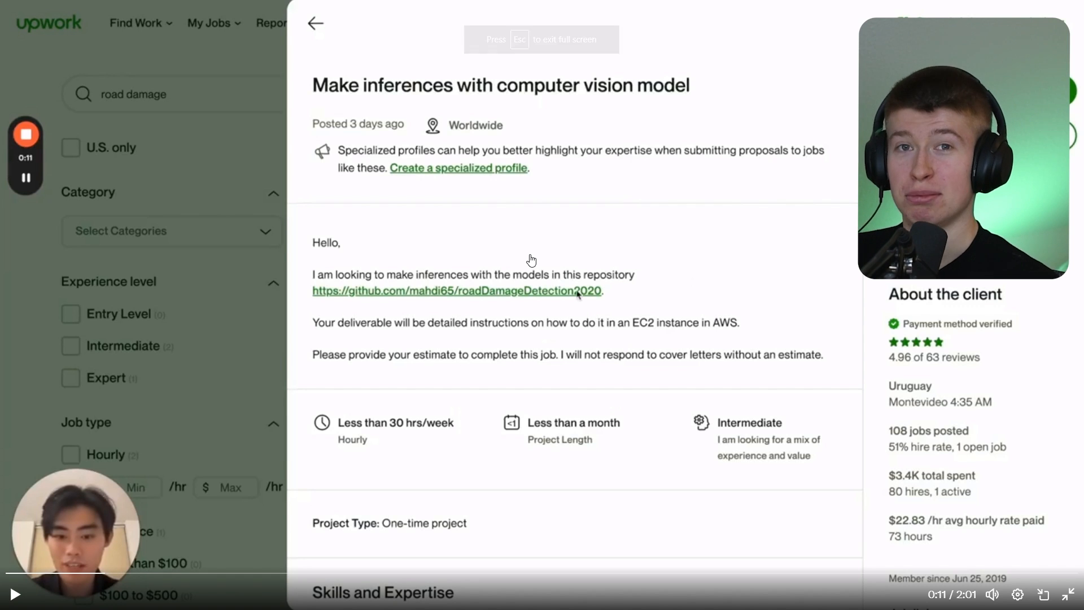
mouse_move(515, 261)
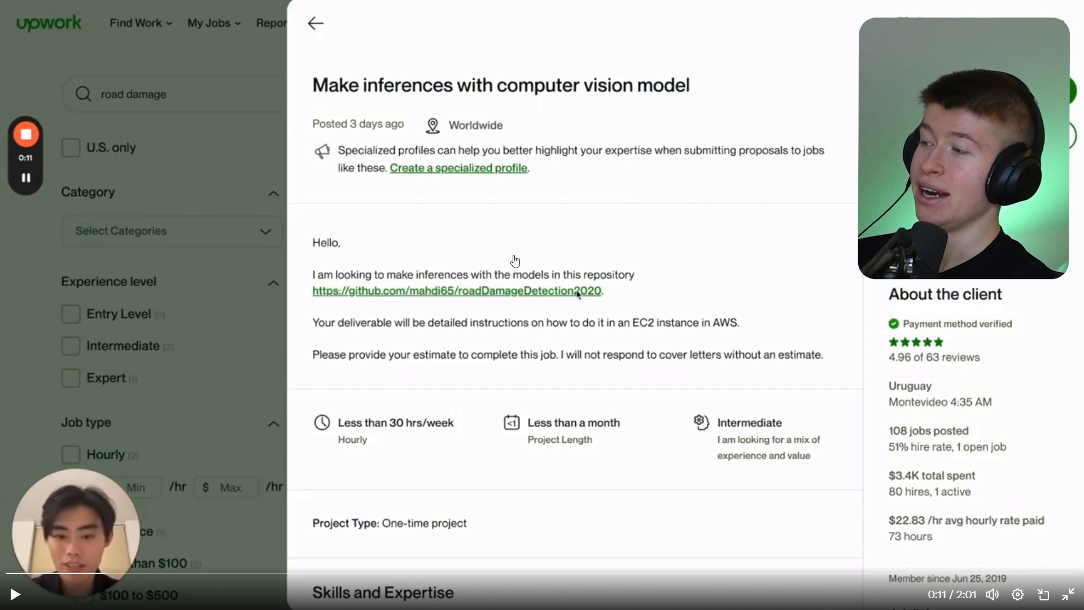
mouse_move(684, 381)
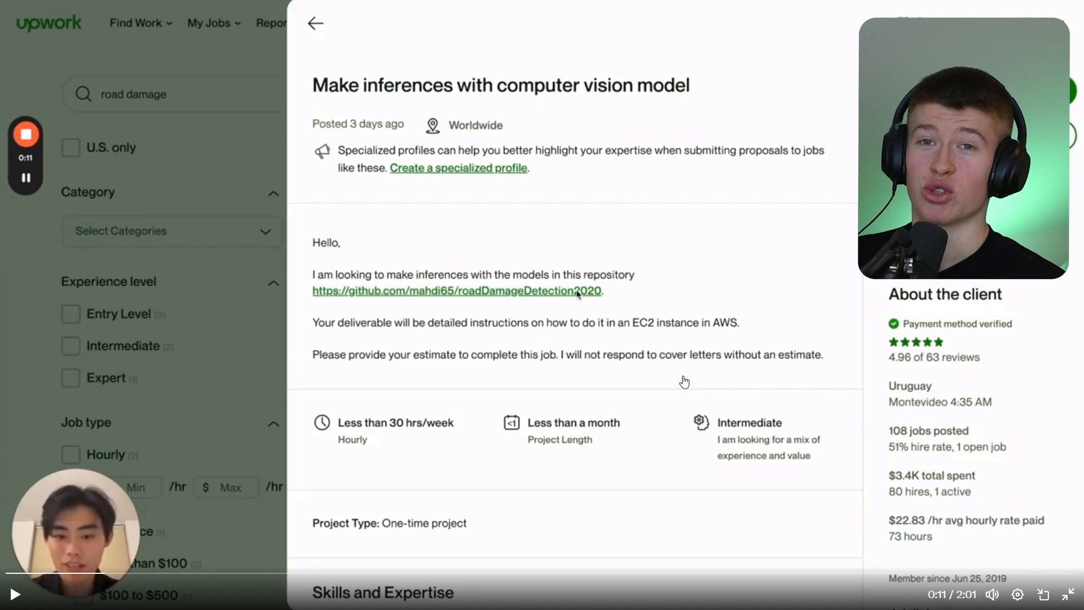
mouse_move(832, 490)
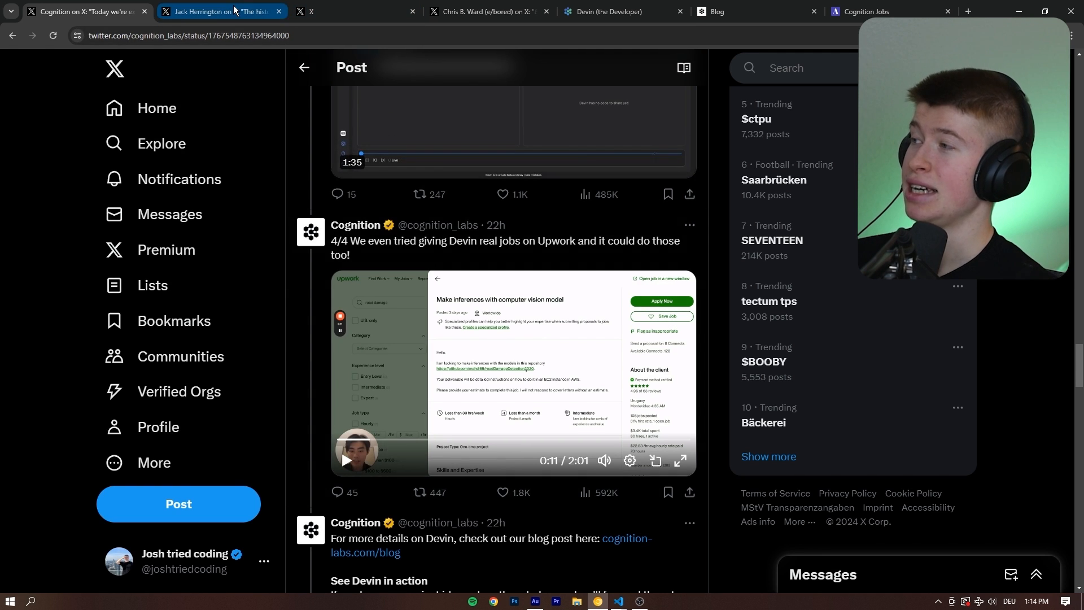
Switch to Jack Herrington's post on AI's outrageous promises and underwhelming reality.
click(215, 11)
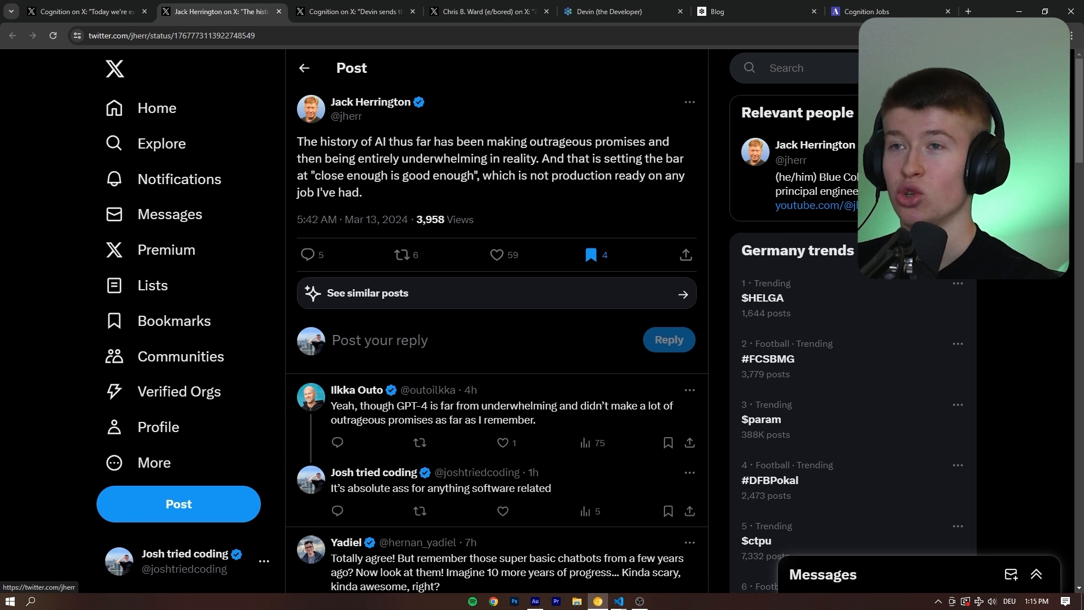
Read Cognition's Chrome Tab Switcher thread and pause its demo video at the start.
click(352, 12)
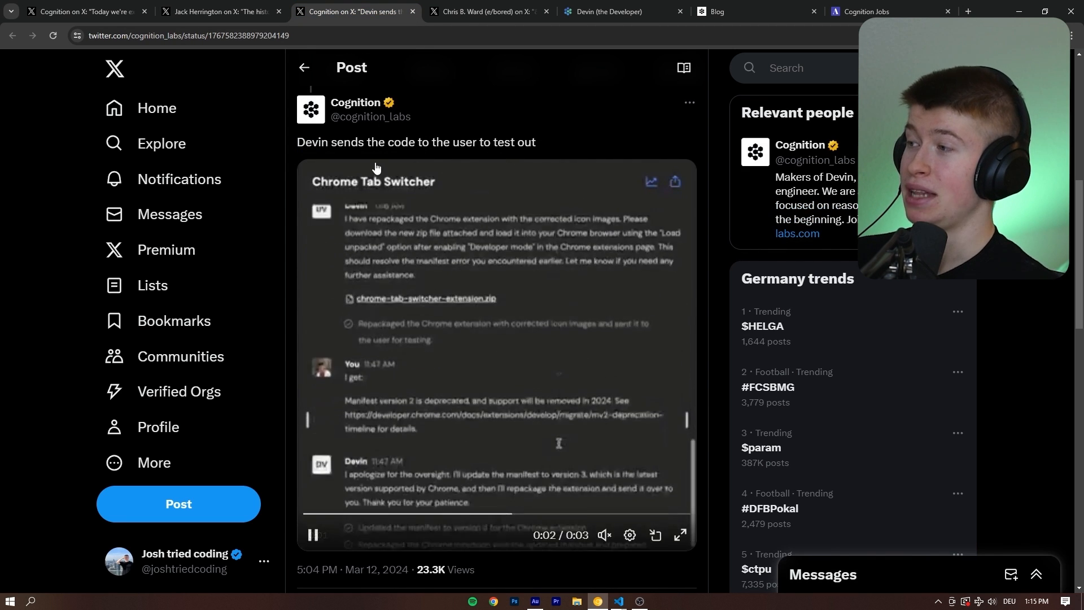
scroll(up, 3)
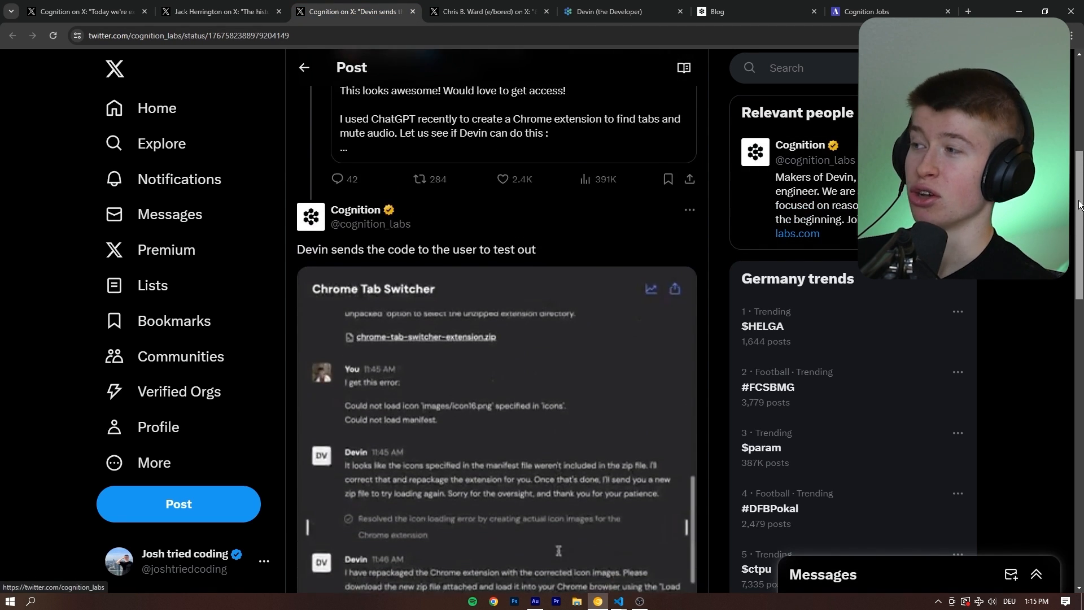
scroll(up, 3)
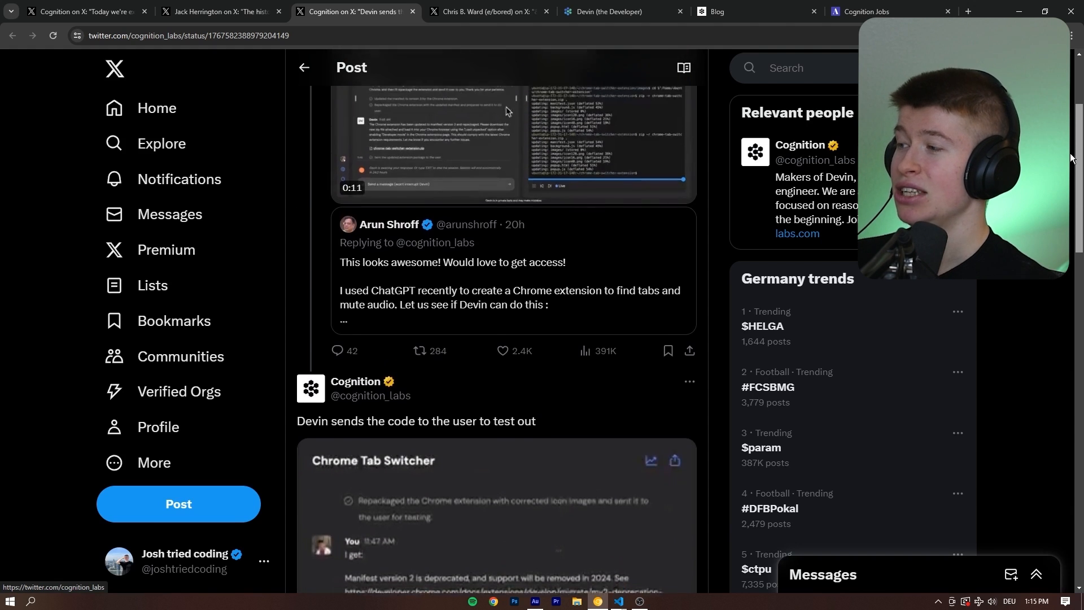
scroll(up, 3)
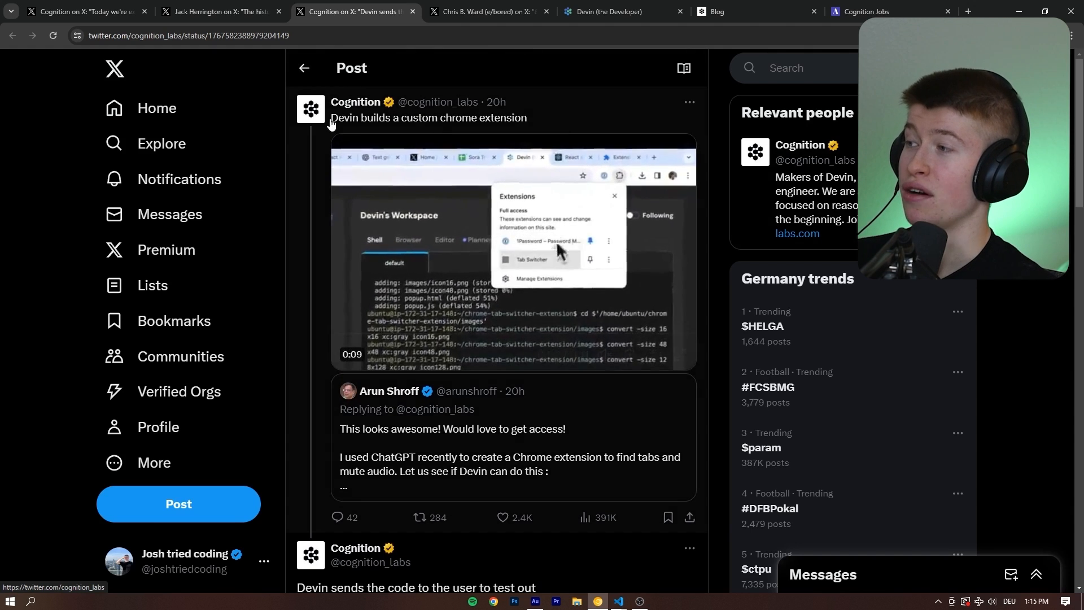
click(514, 253)
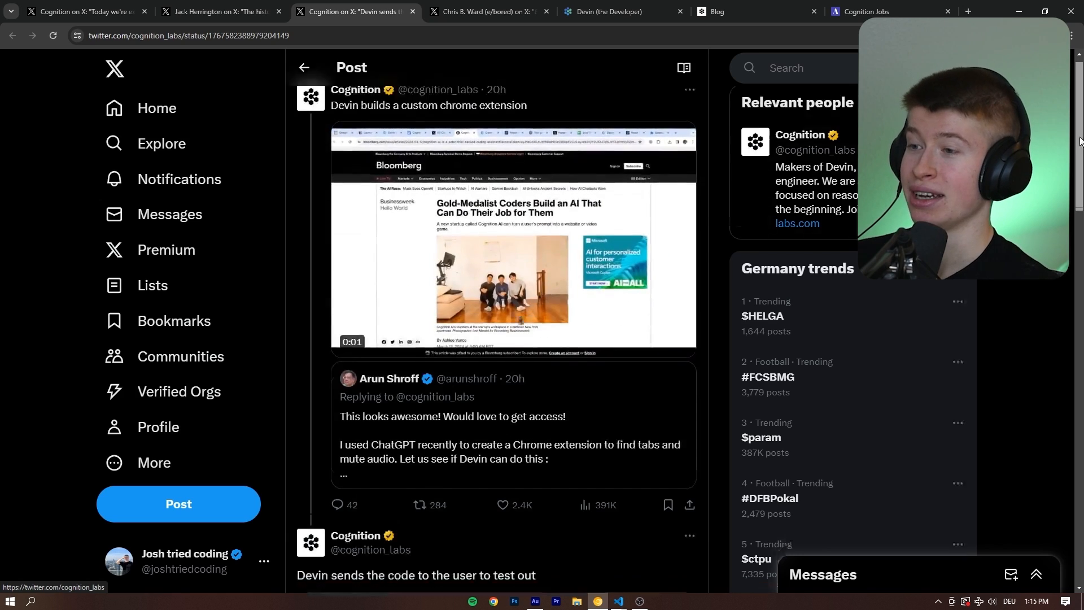
scroll(down, 3)
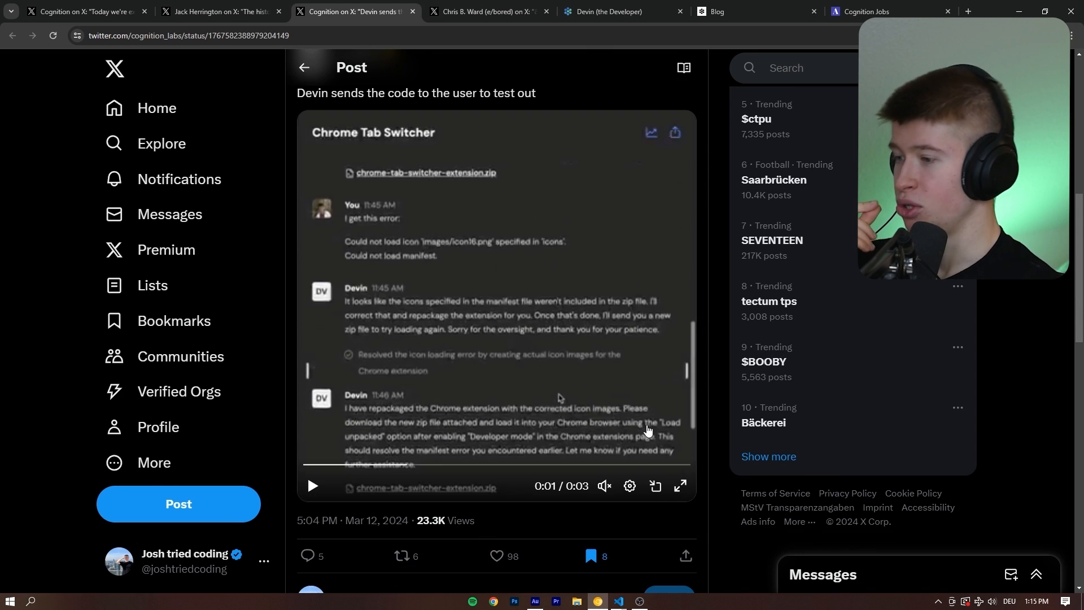
click(681, 485)
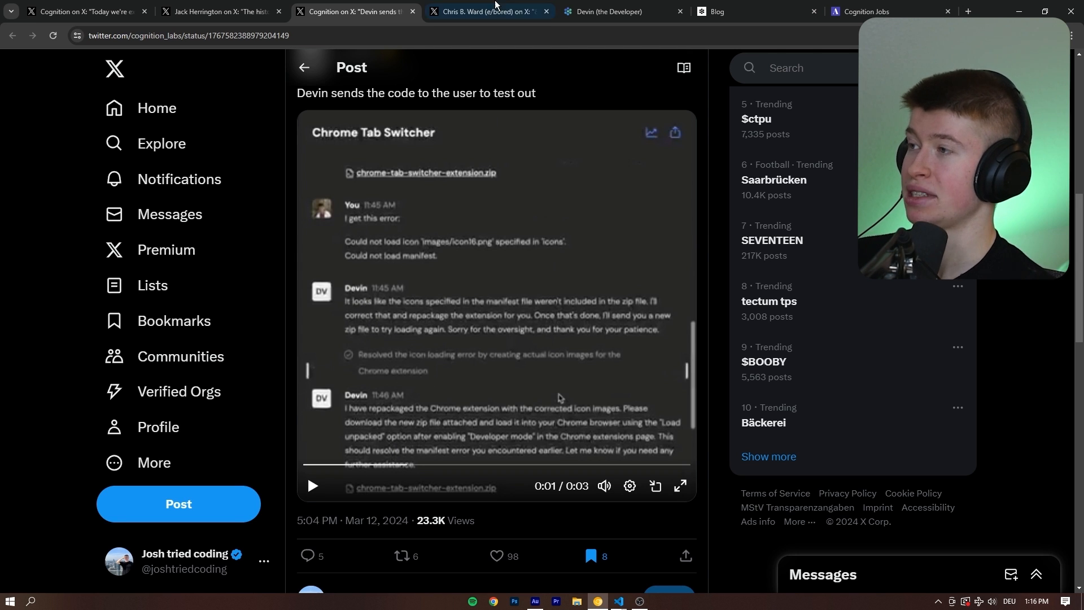
Open Chris B. Ward's 'Devin is fake' post and enlarge its Request Access form screenshot.
click(485, 11)
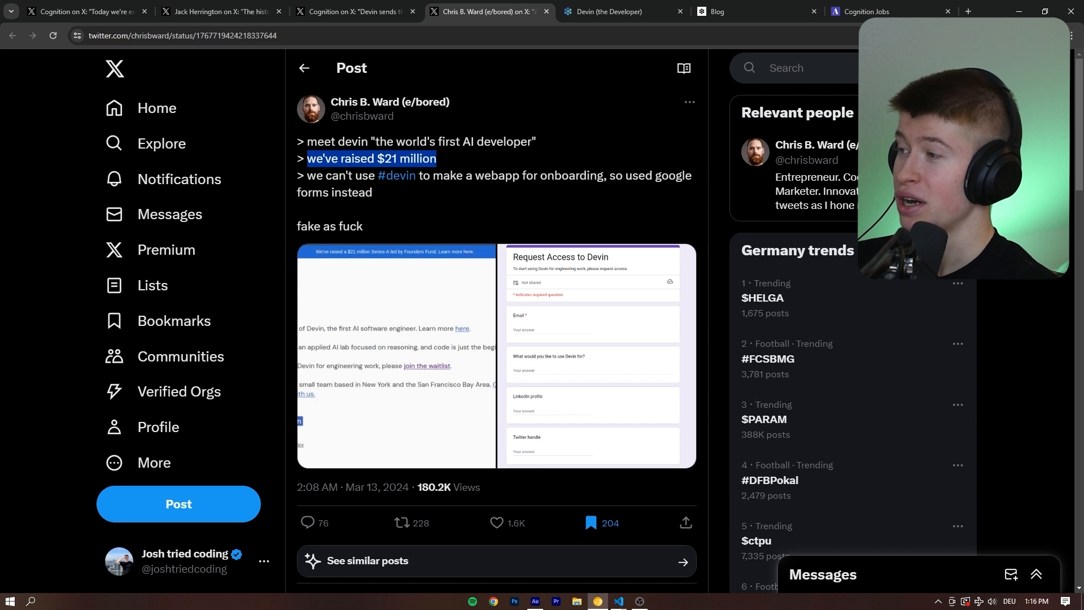
click(476, 201)
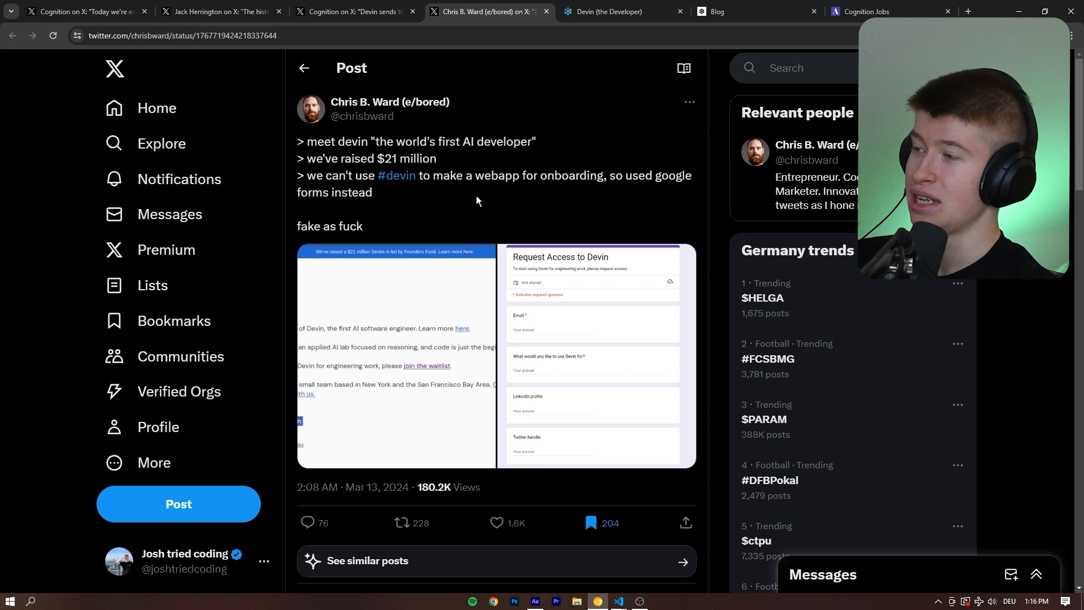
mouse_move(453, 357)
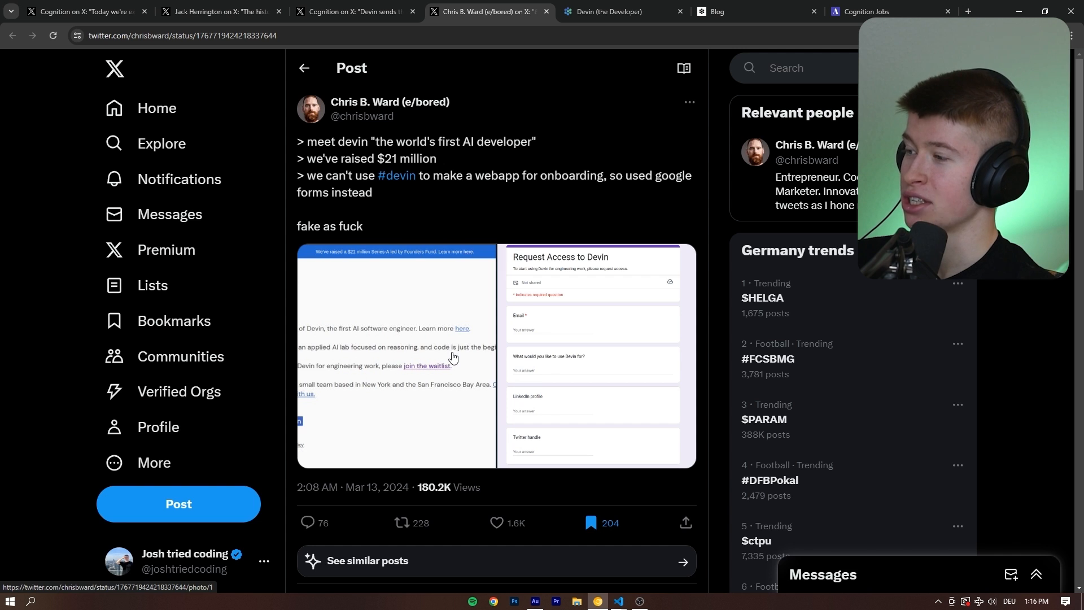
click(592, 346)
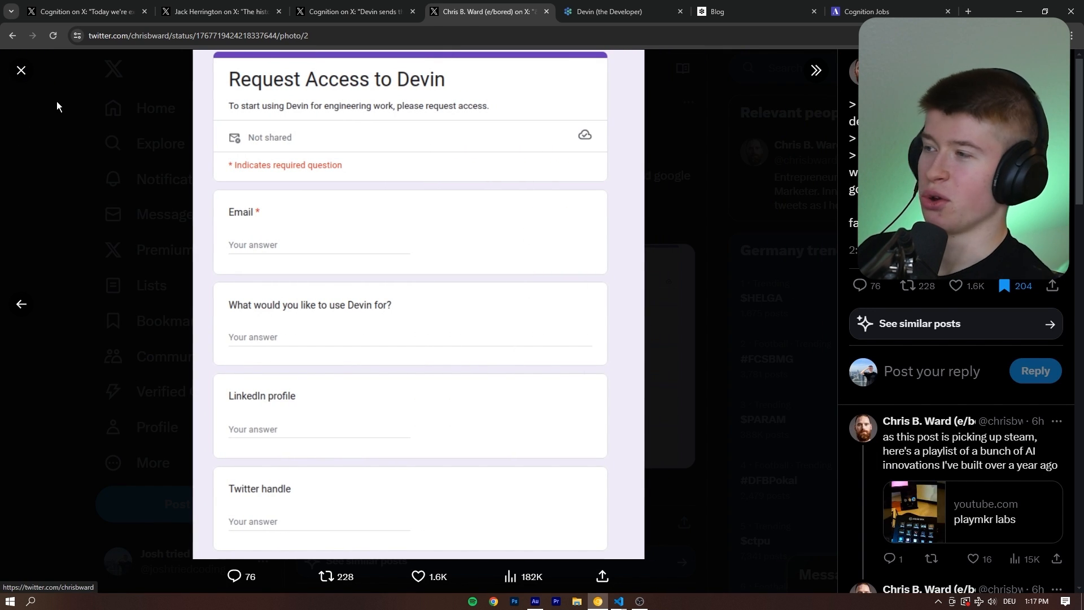
click(20, 70)
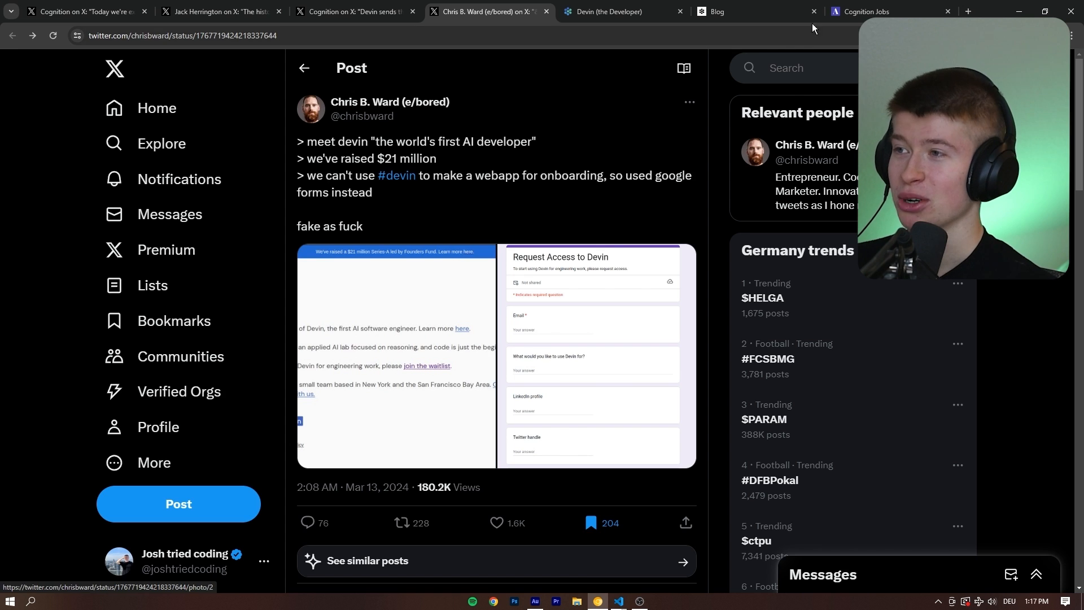
Switch to the Cognition Jobs tab showing three open Engineering and General positions.
click(889, 11)
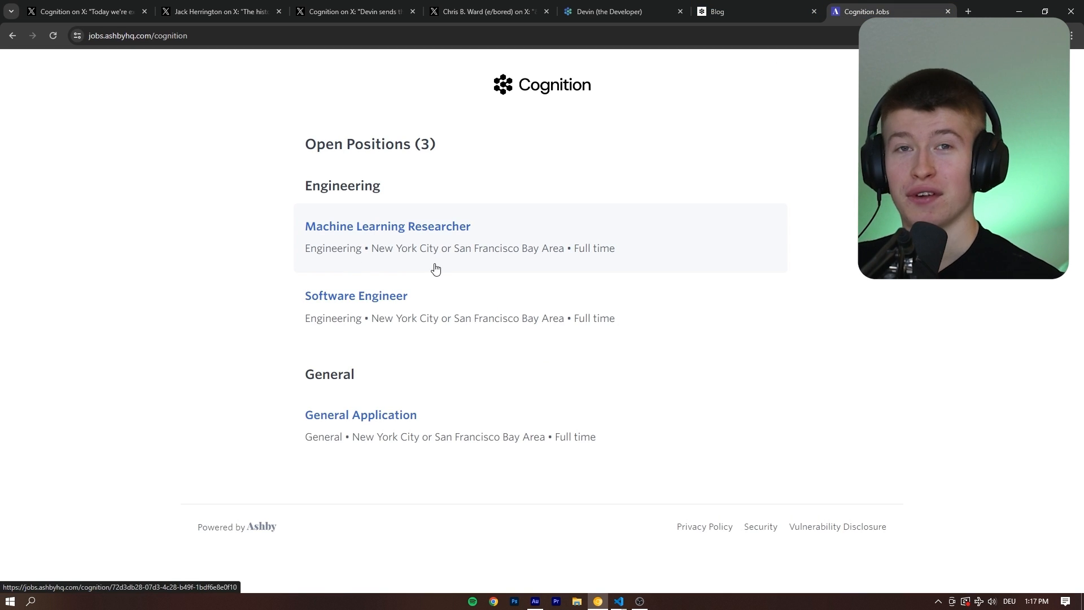
mouse_move(339, 220)
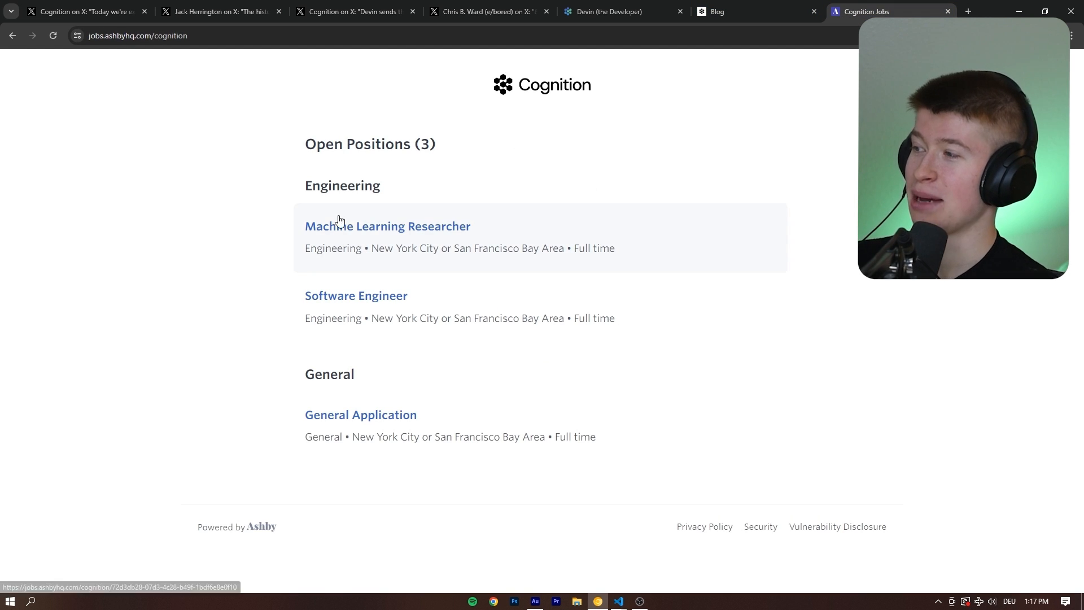
mouse_move(319, 243)
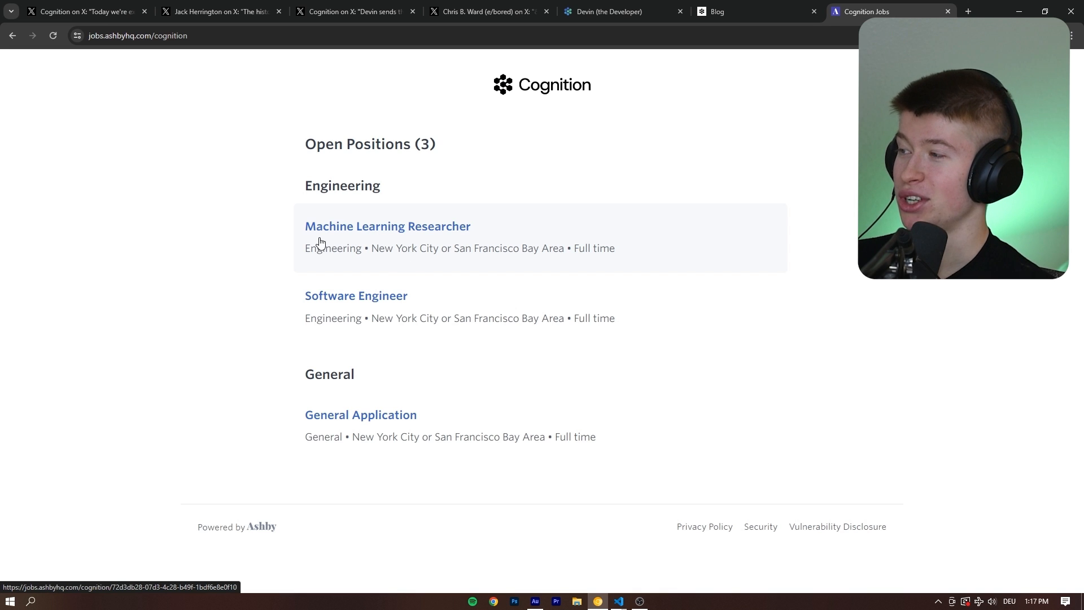
mouse_move(377, 431)
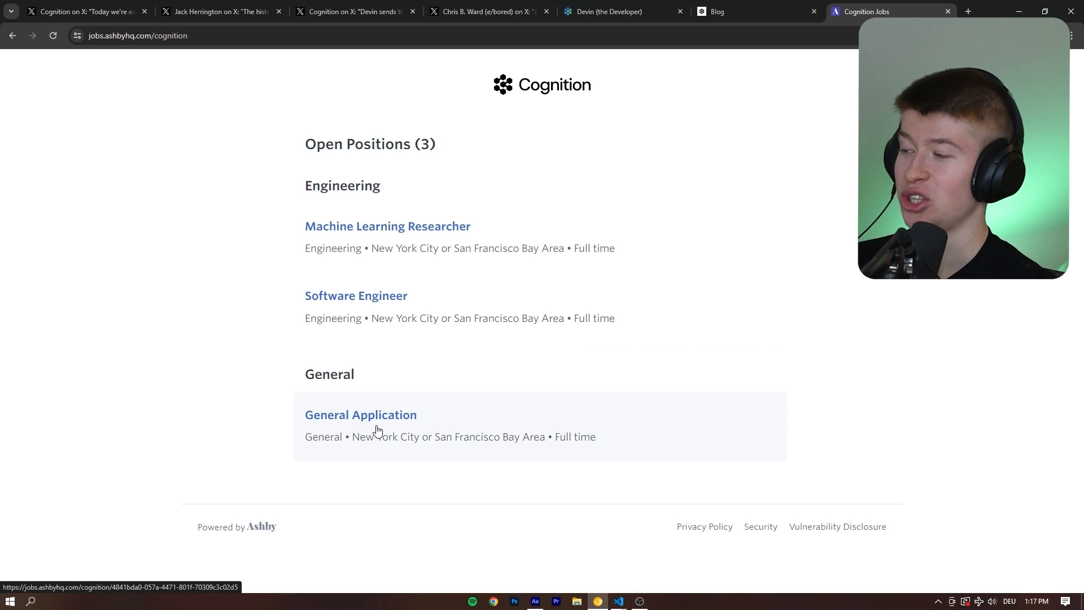
mouse_move(389, 337)
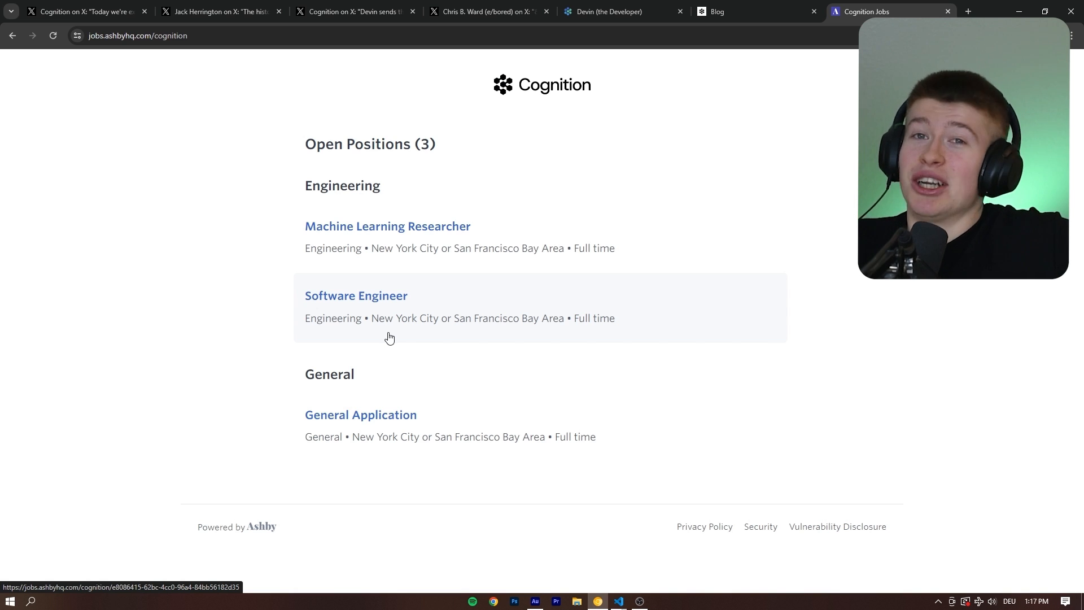
mouse_move(622, 484)
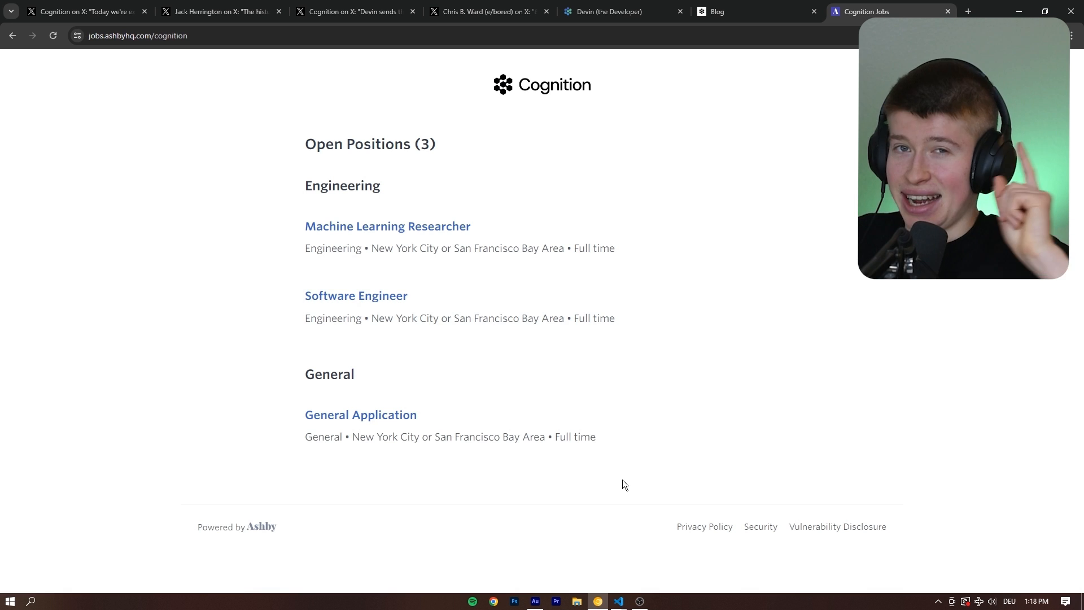